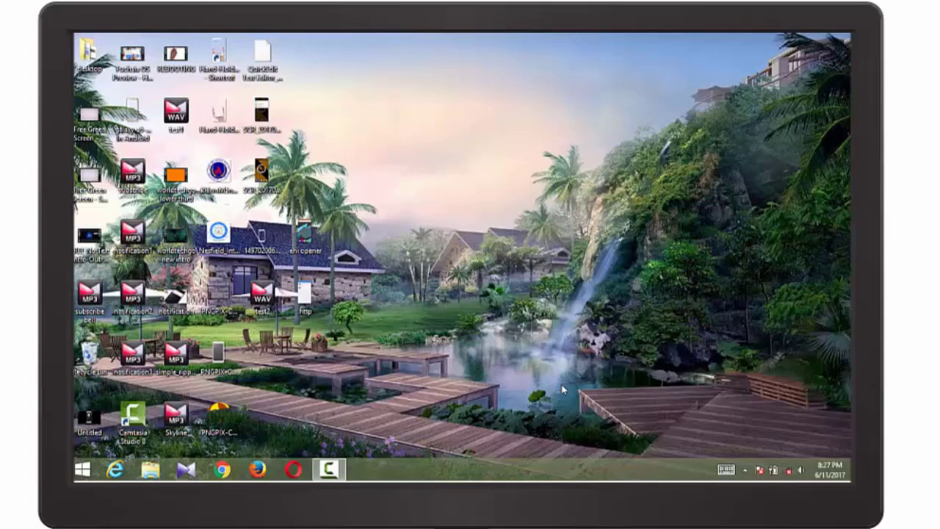
mouse_move(541, 320)
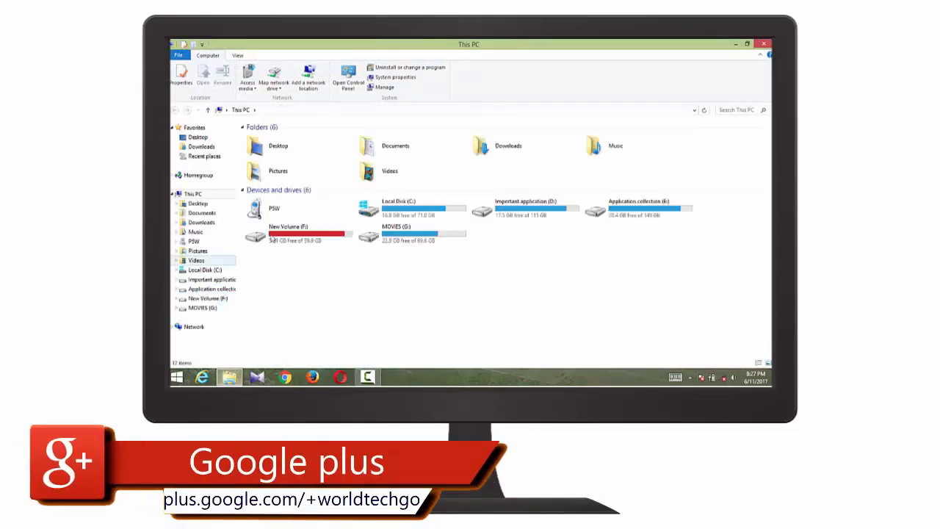
Step: Open Local Disk (C:) and check the baa folder's Properties
double_click(391, 209)
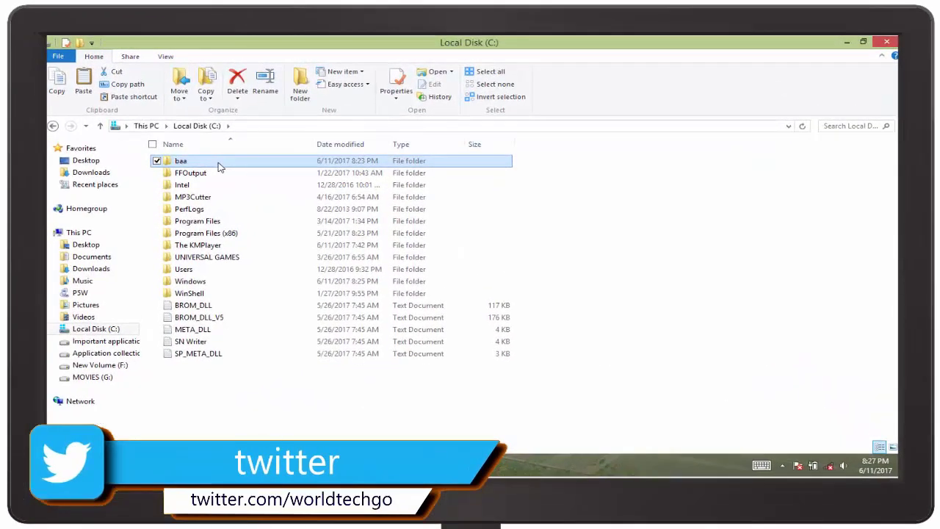
mouse_move(397, 81)
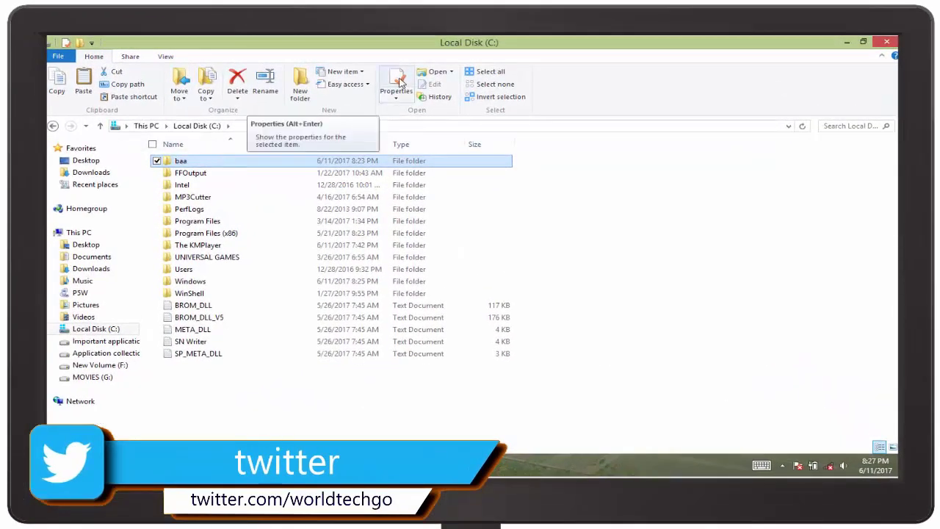
click(396, 81)
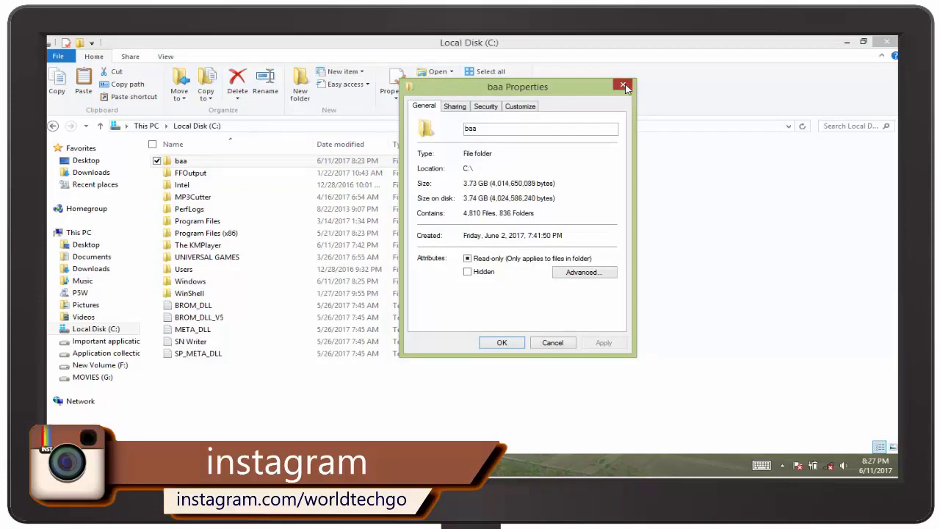
click(623, 85)
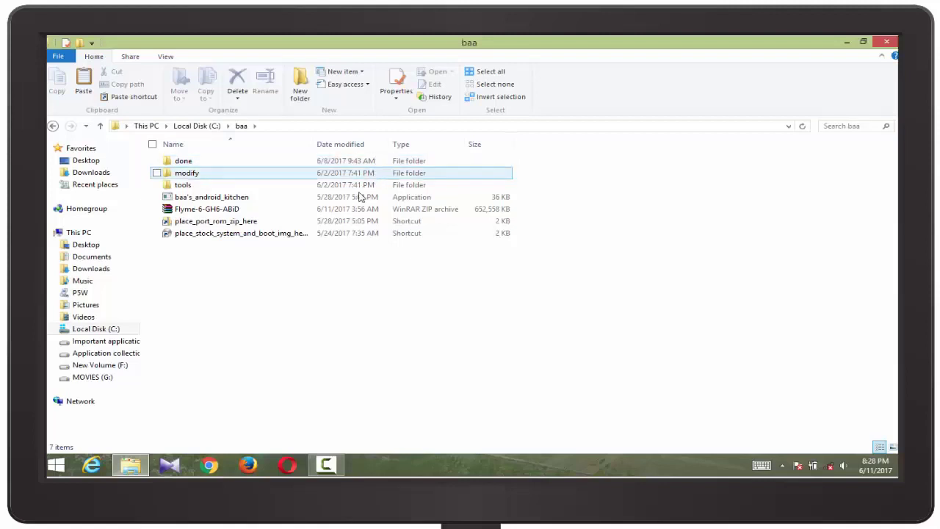
Step: Open the baa folder and select the Flyme 6 zip archive
click(212, 197)
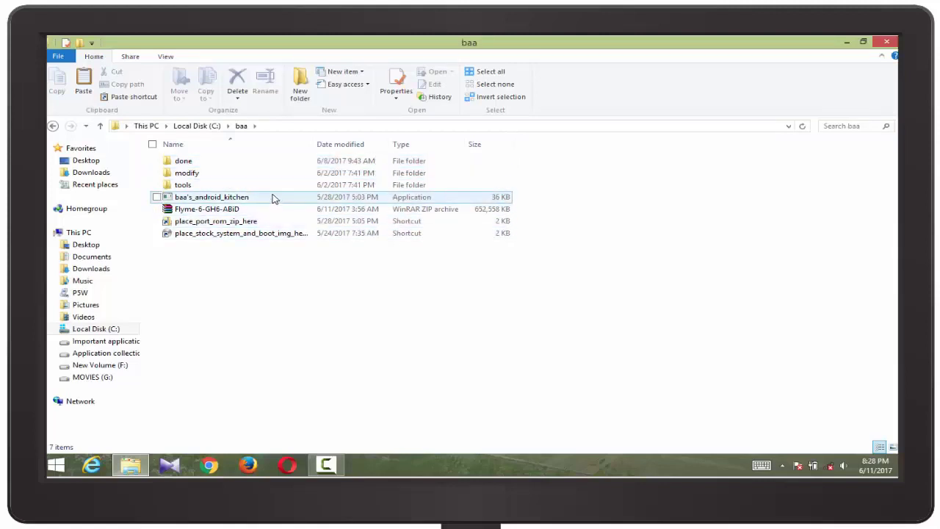
click(335, 277)
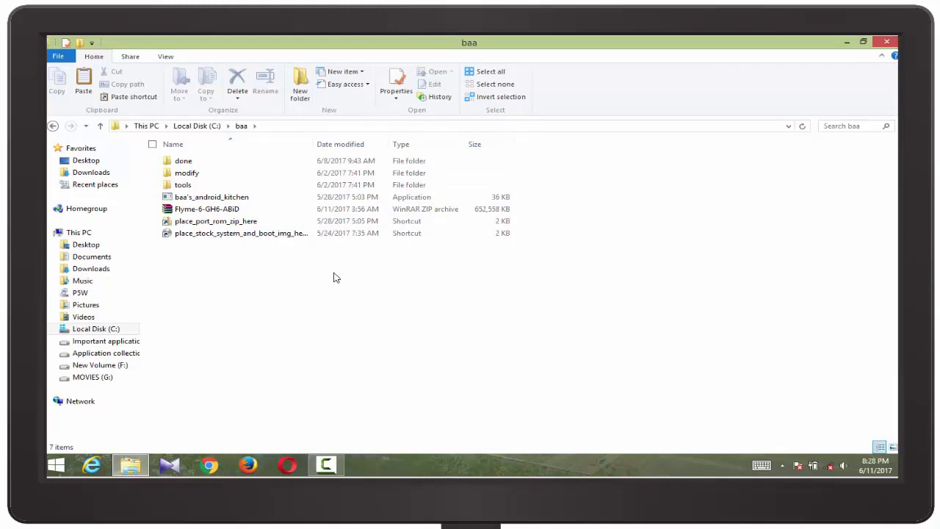
click(206, 209)
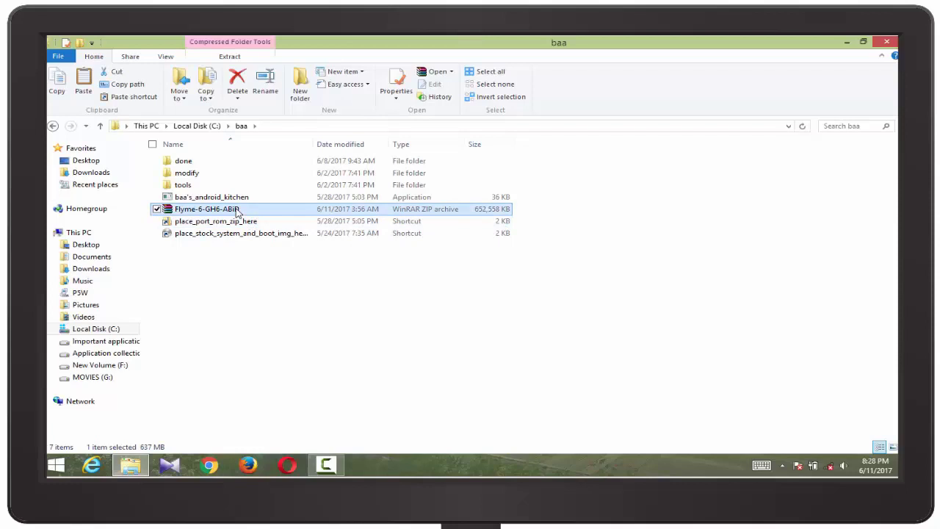
mouse_move(221, 213)
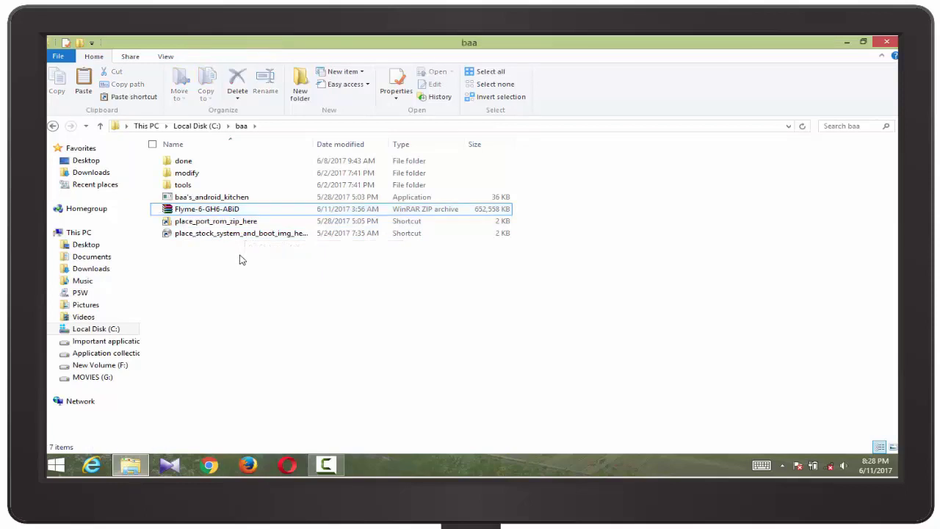
Step: Check the stock system and boot images in place_stock_system_and_boot_img_here
double_click(241, 233)
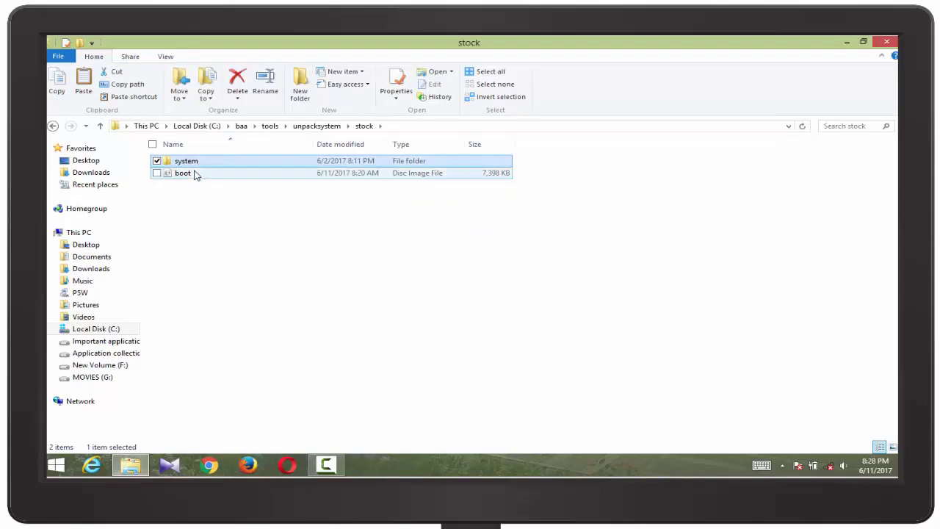
click(182, 173)
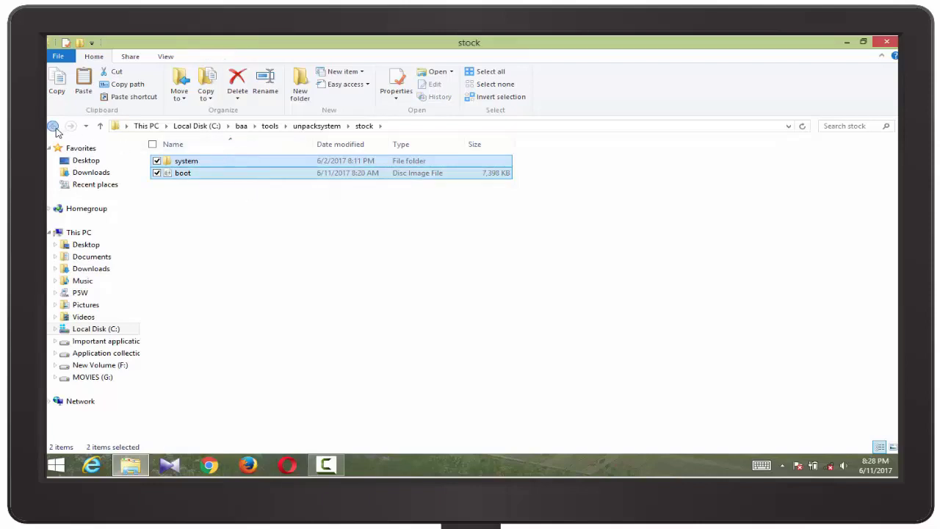
click(53, 127)
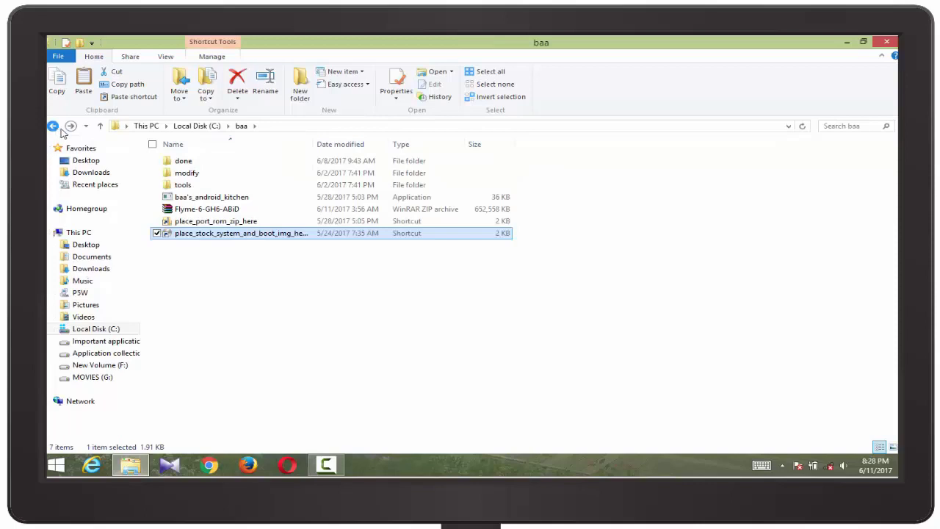
mouse_move(228, 220)
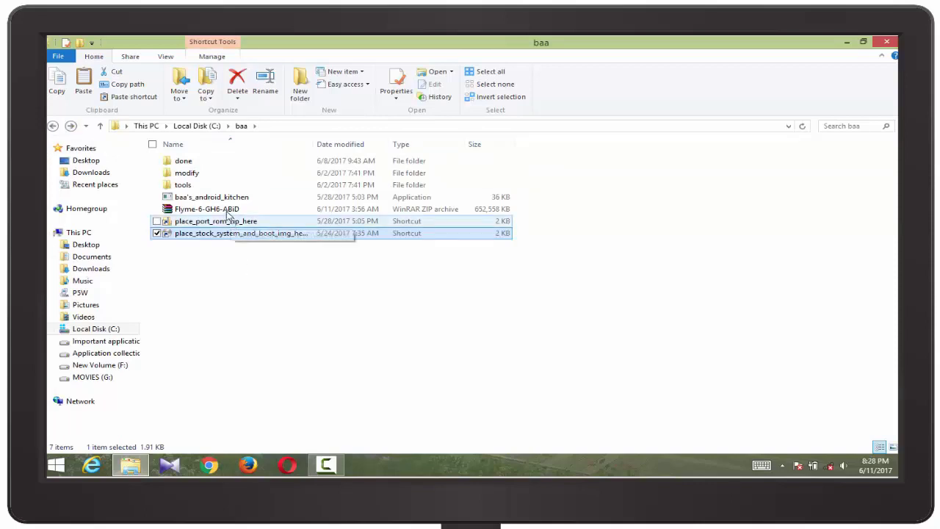
Step: Paste the Flyme 6 zip into place_port_rom_zip_here and delete the original from baa
click(206, 208)
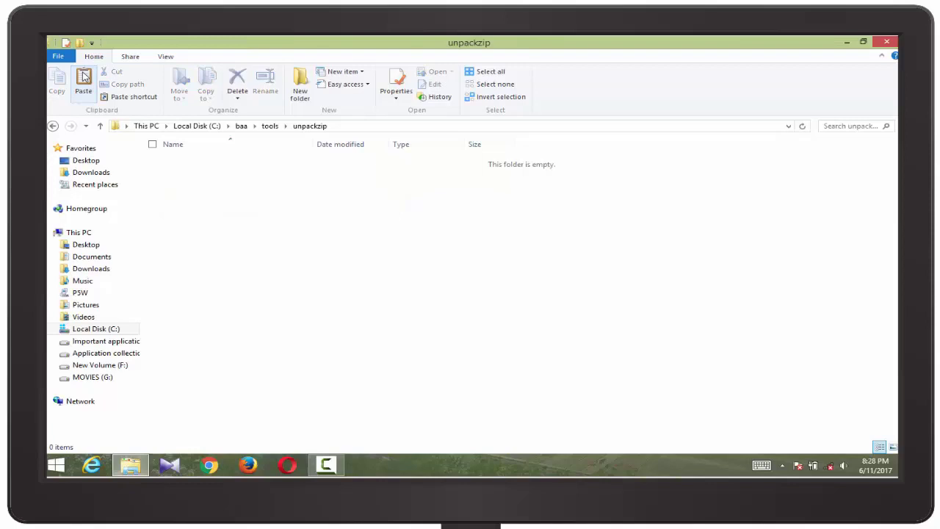
click(83, 83)
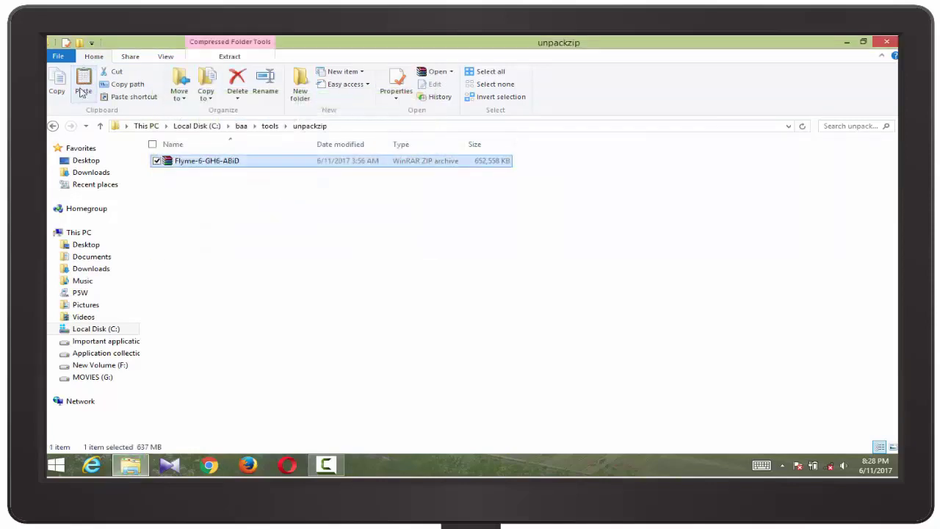
click(53, 126)
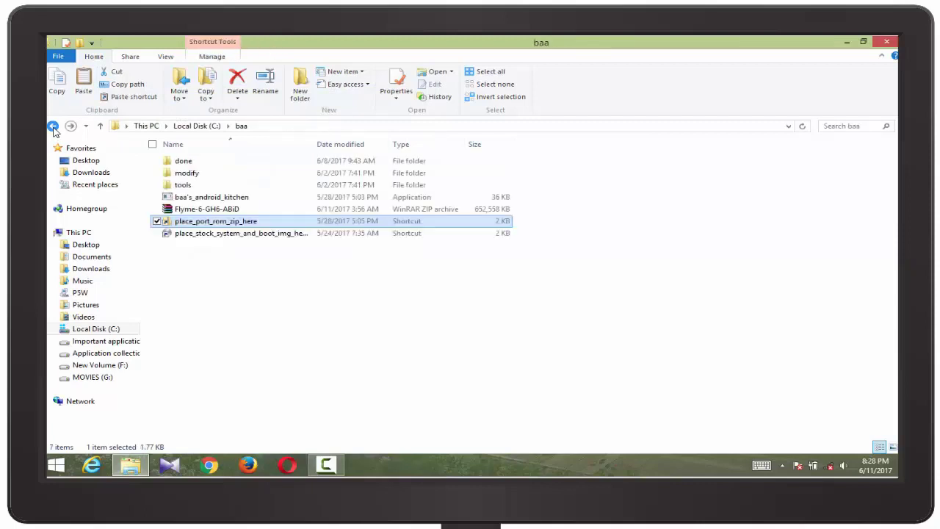
click(206, 209)
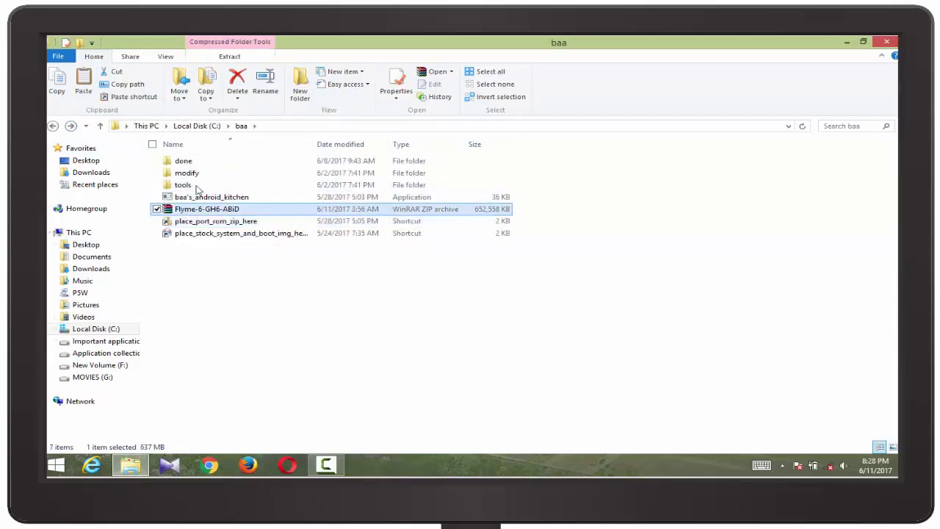
click(237, 81)
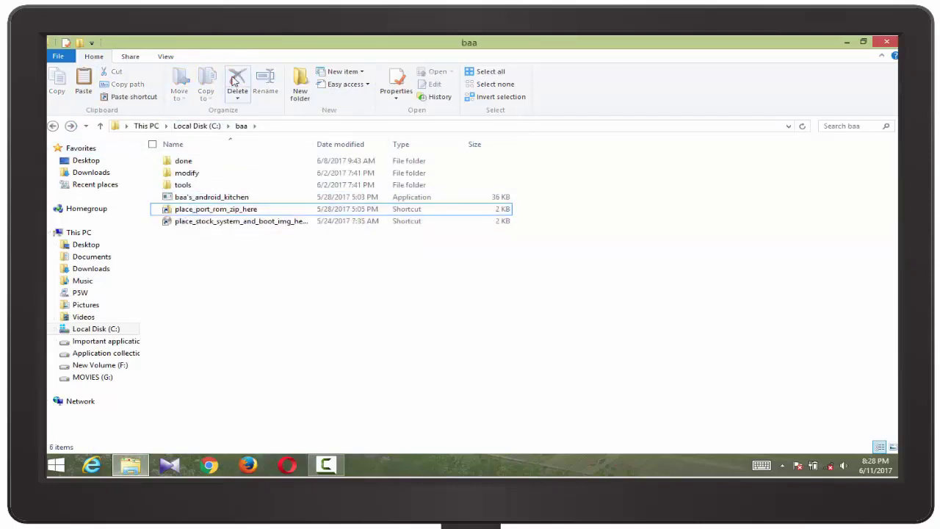
mouse_move(309, 303)
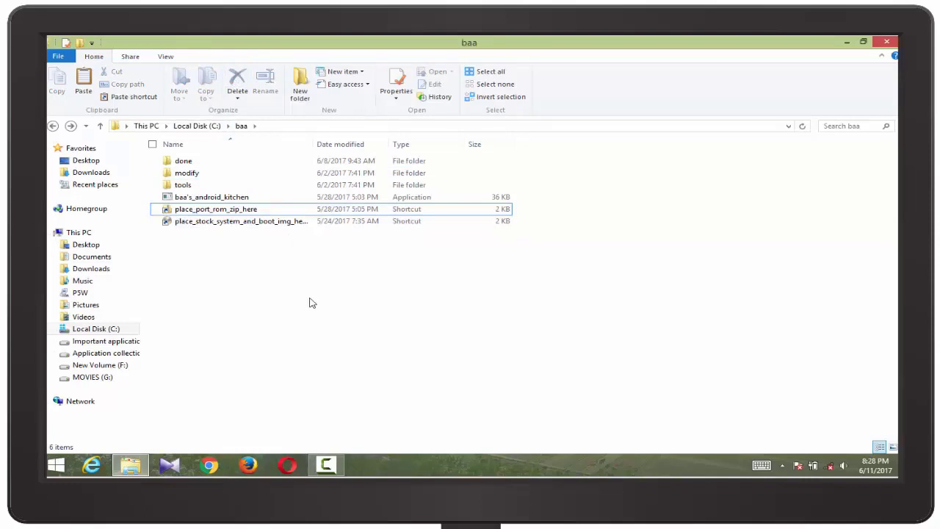
Step: Run baa's_android_kitchen as administrator
click(212, 197)
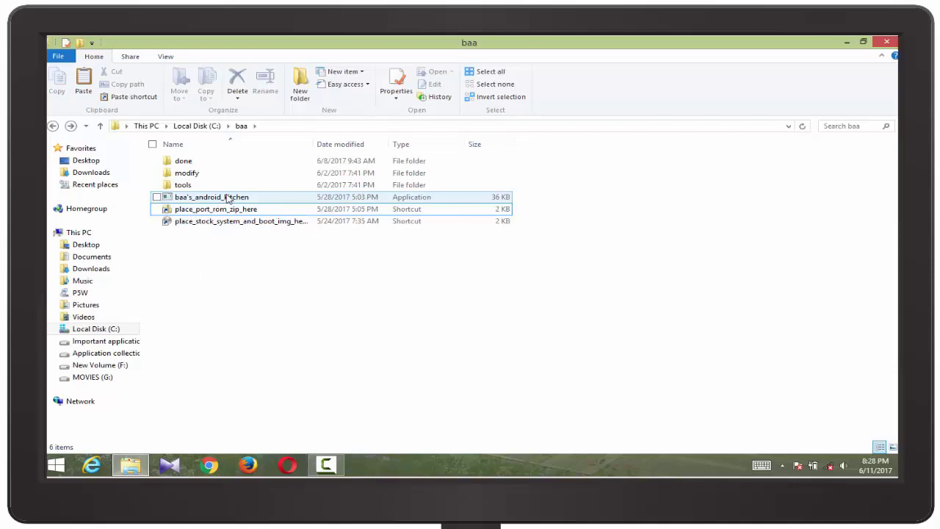
click(155, 197)
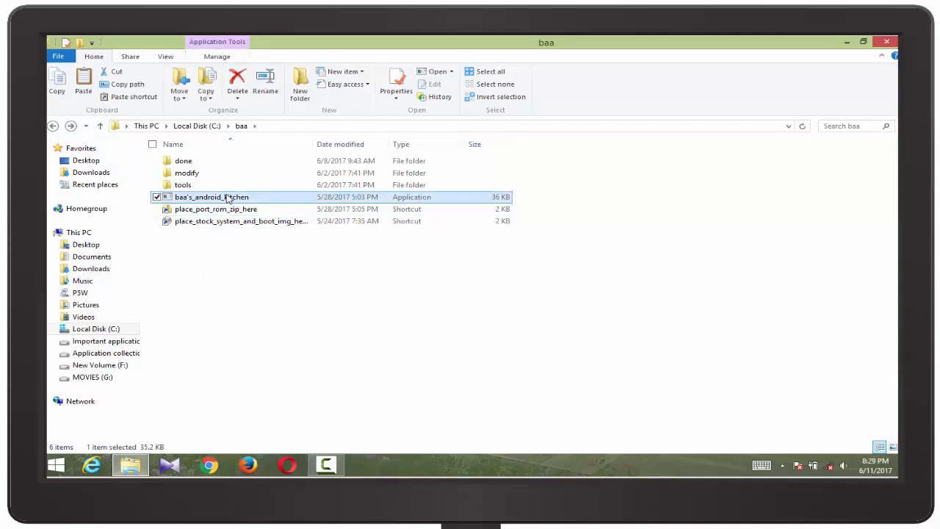
right_click(211, 197)
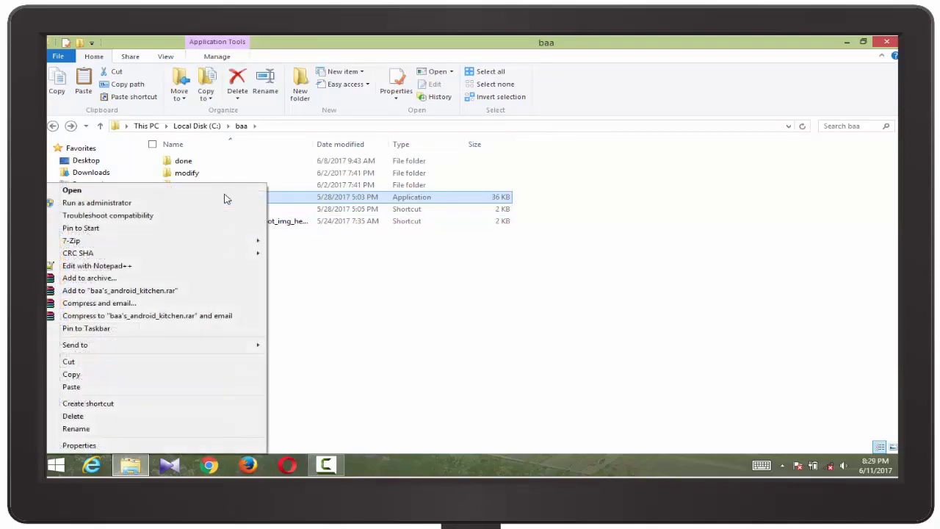
click(72, 190)
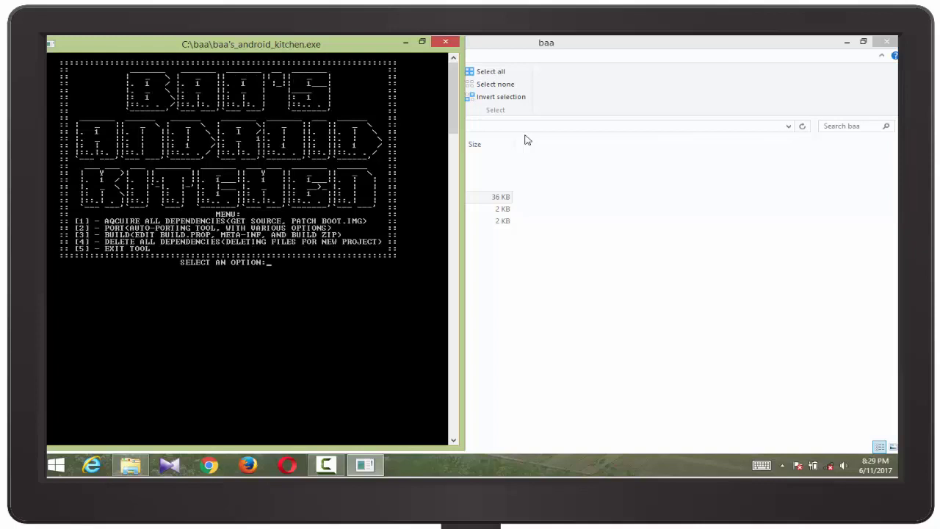
Step: Choose option 1 Acquire All Dependencies and 1 to Start
text(1)
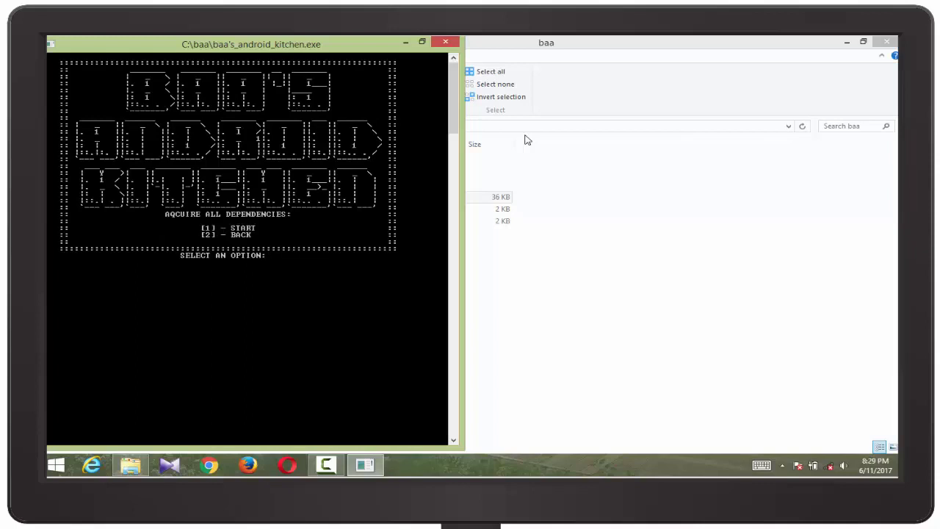
text(1)
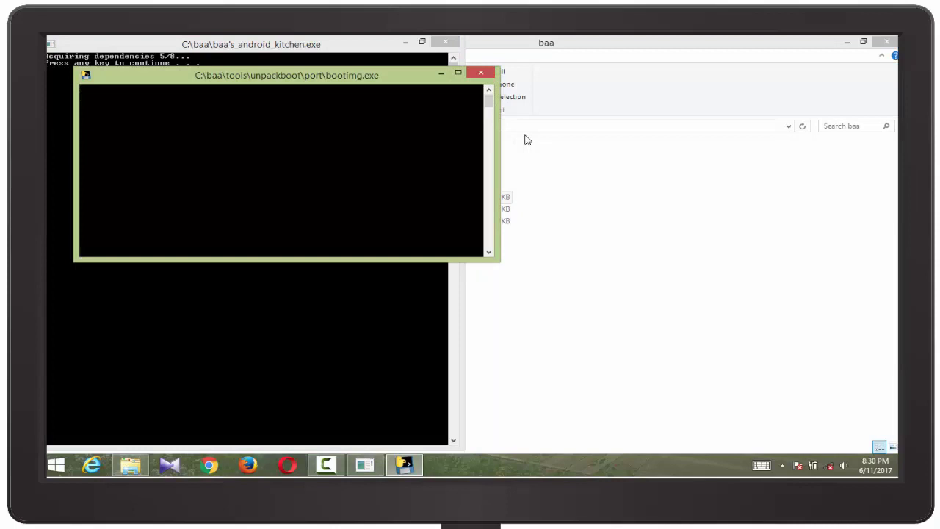
Step: Refocus the kitchen console while dependencies finish and boot is patched
click(482, 72)
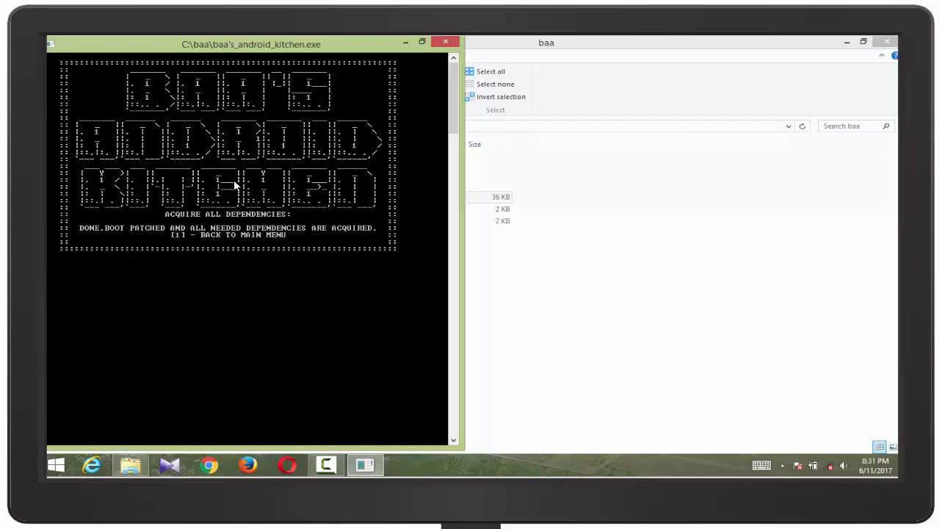
mouse_move(252, 226)
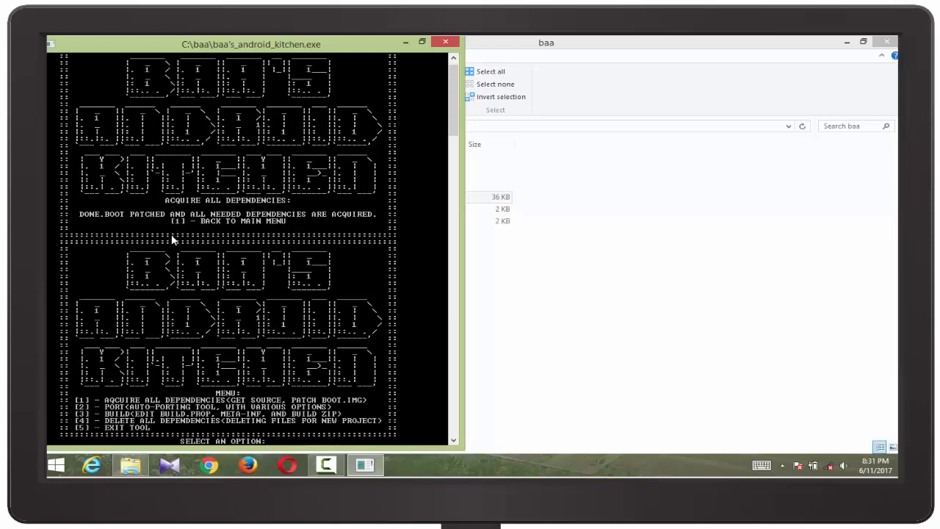
mouse_move(456, 344)
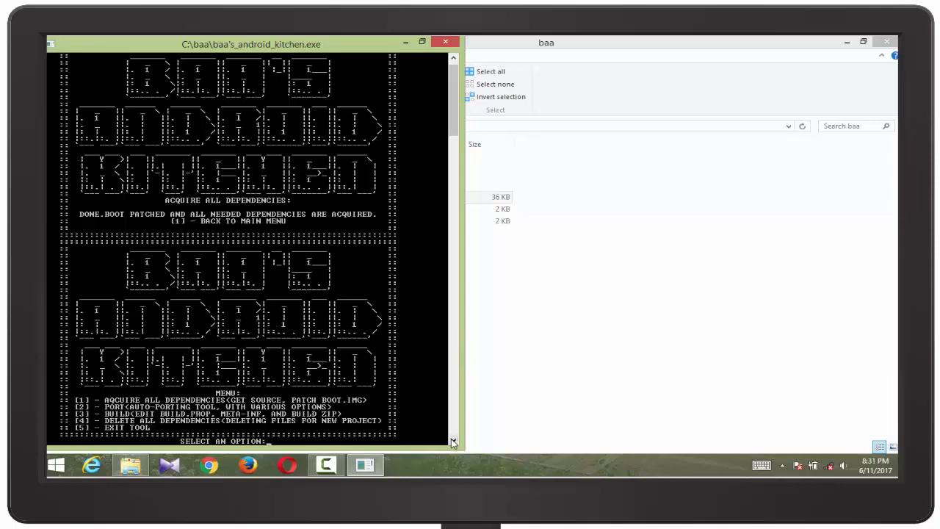
Step: Browse the Port menu options and return to the main menu
scroll(down, 3)
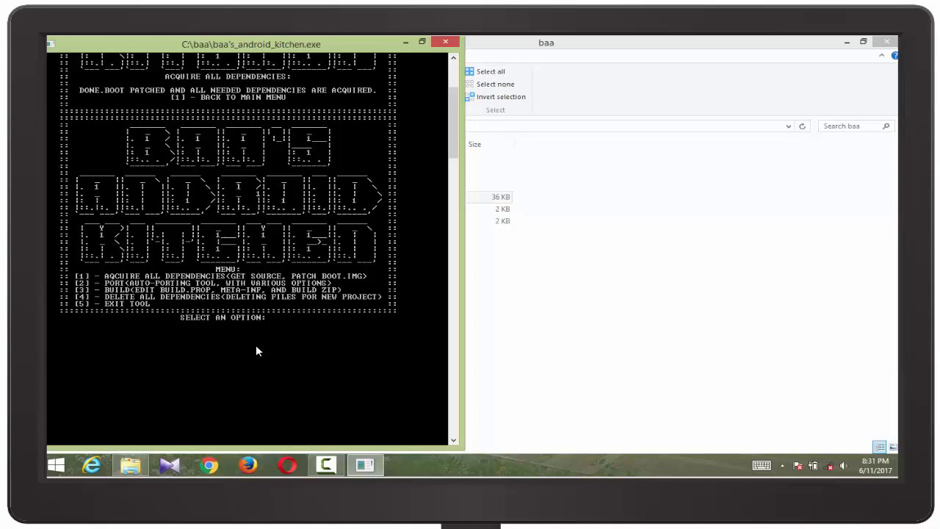
text(2)
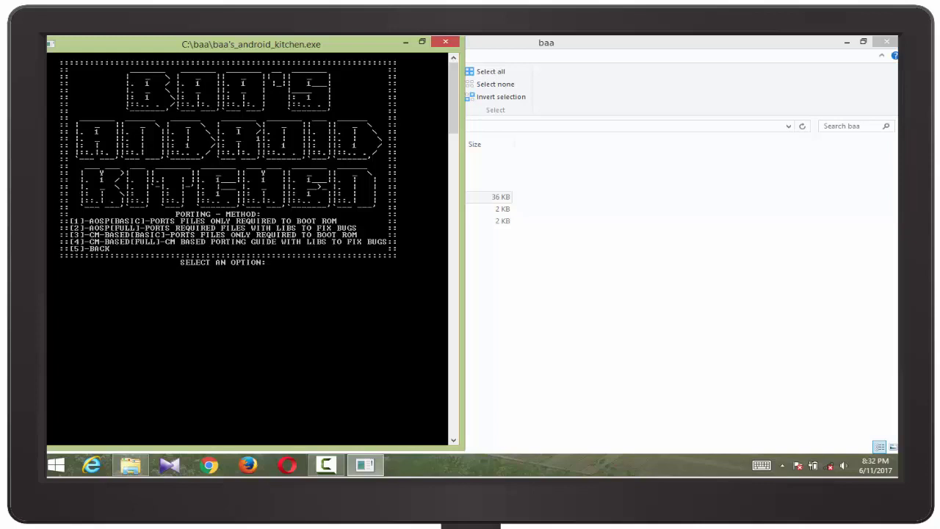
text(3)
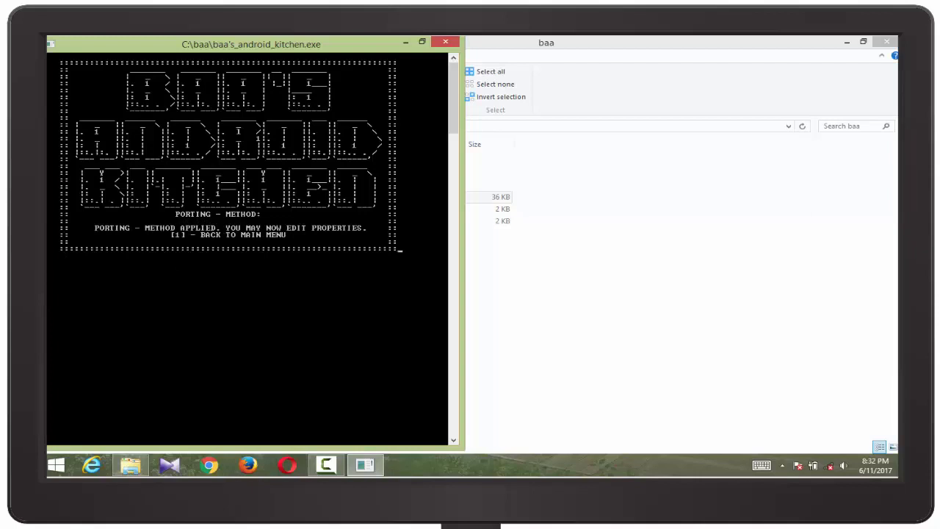
key(1)
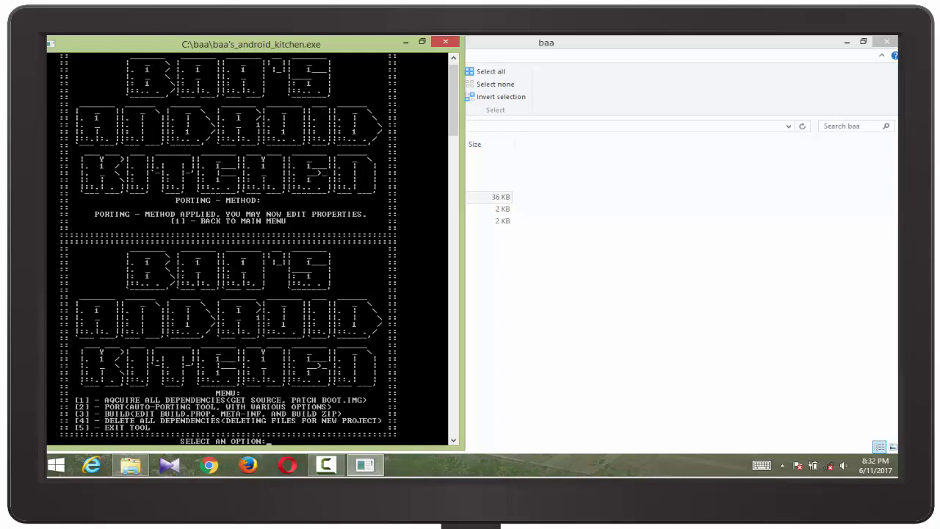
Step: Choose Port option 2 and apply method 4, CM-based full porting
text(2)
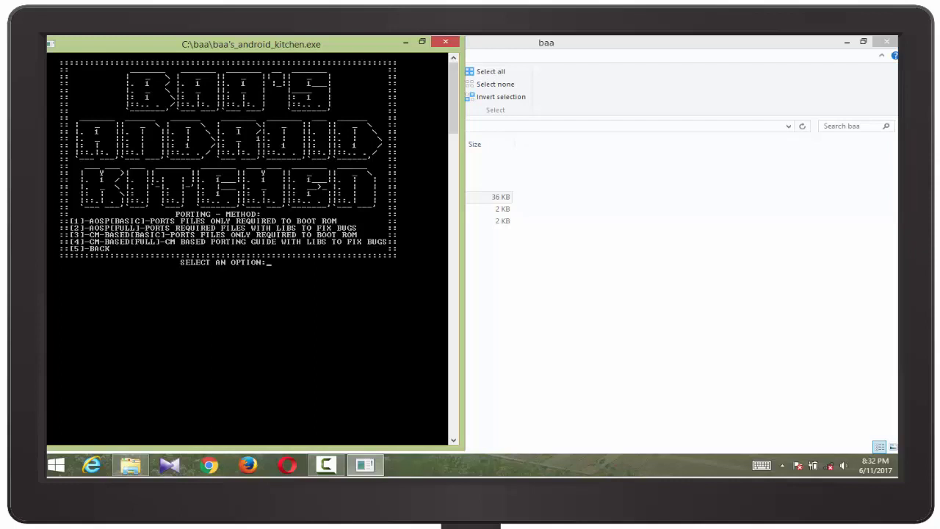
text(4)
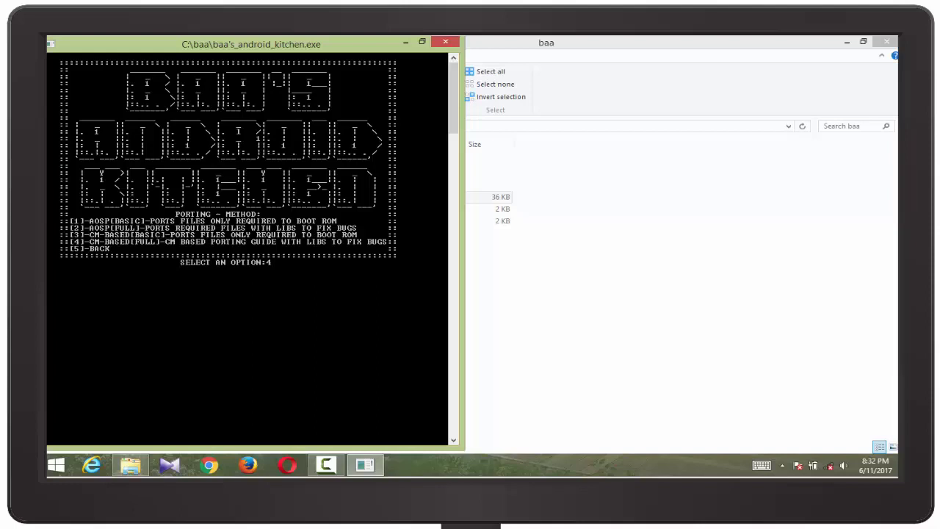
key(Return)
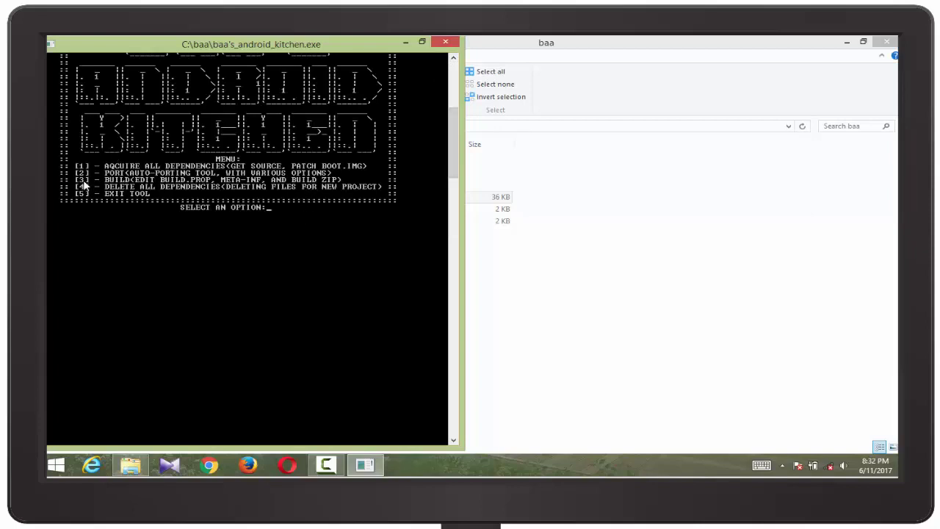
mouse_move(321, 251)
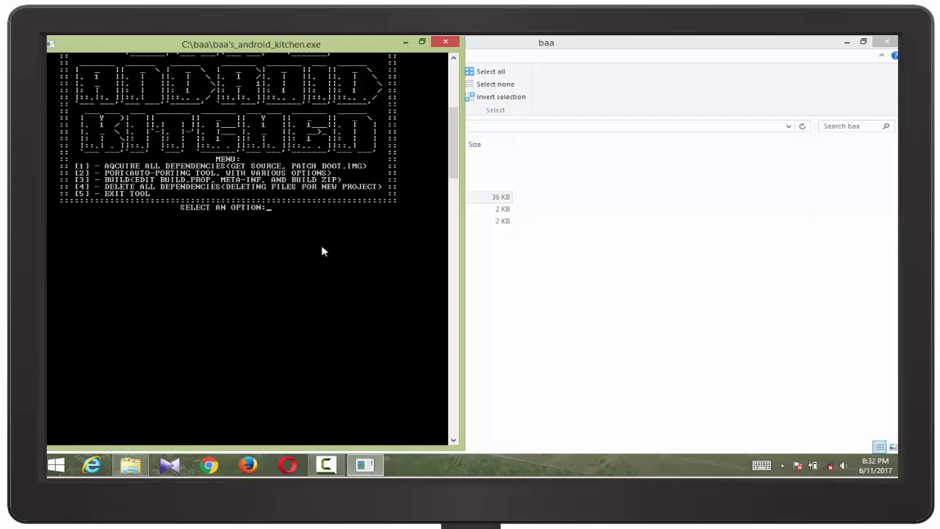
Step: Start Build option 3, then select build.prop in the modify folder and bring up its options
text(3)
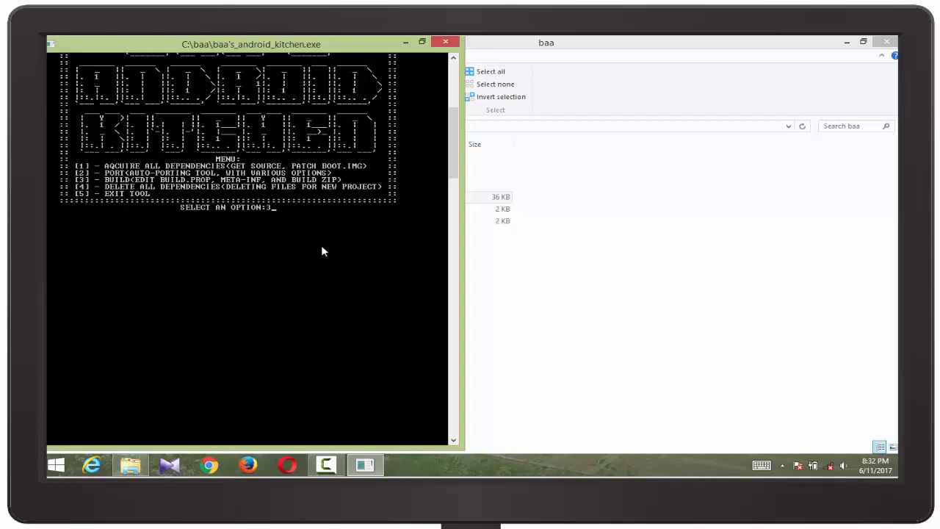
key(Return)
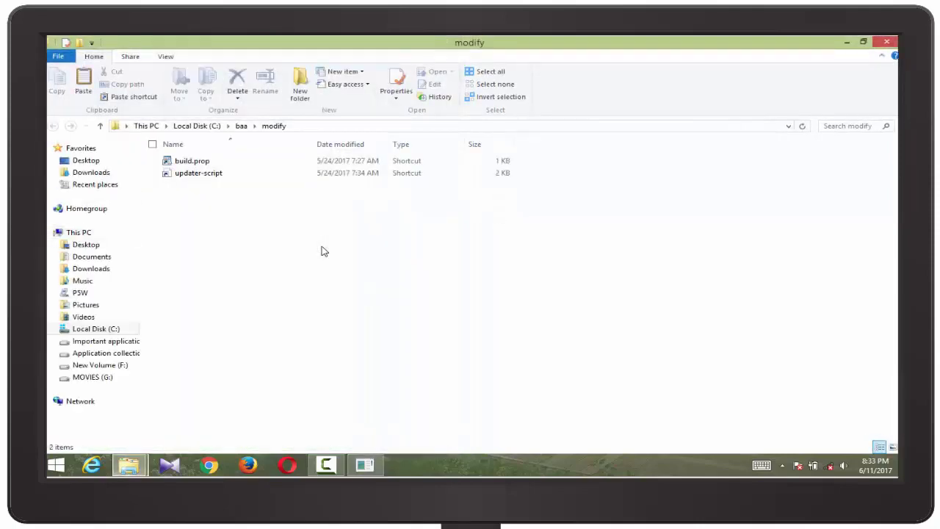
click(191, 160)
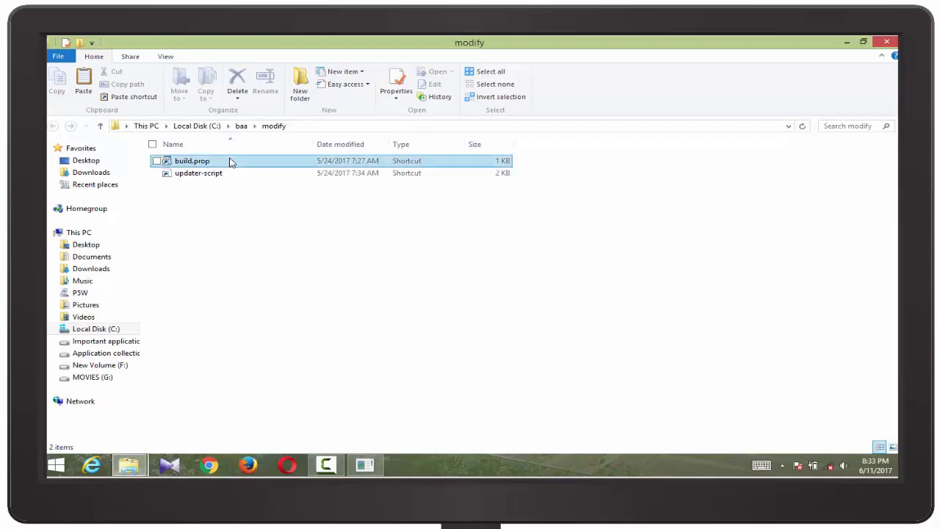
double_click(191, 160)
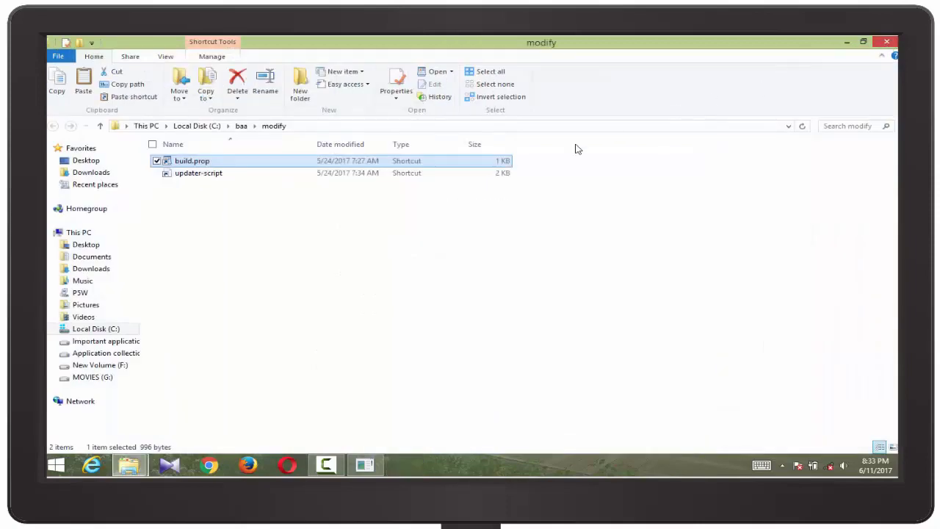
right_click(191, 160)
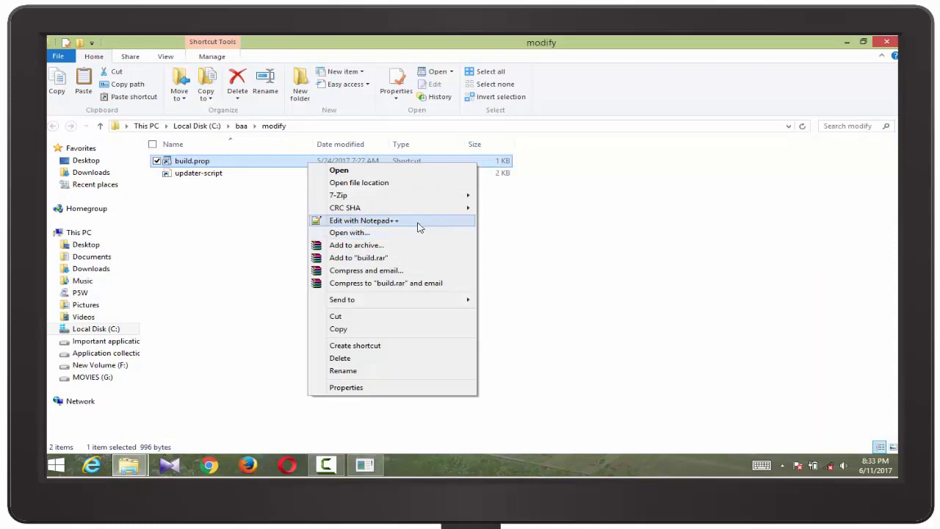
Step: Edit build.prop in Notepad++, replacing MX510 in ro.product.model_romer with p5w
click(363, 221)
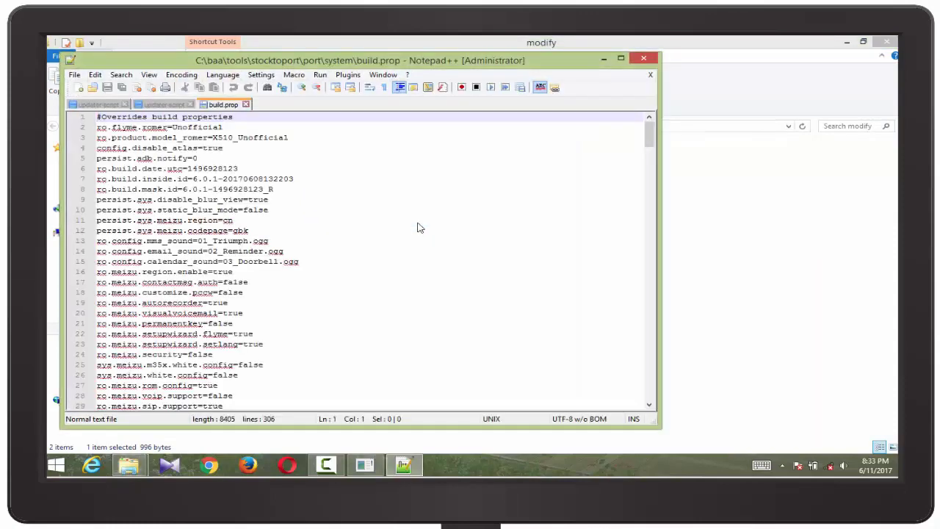
mouse_move(197, 109)
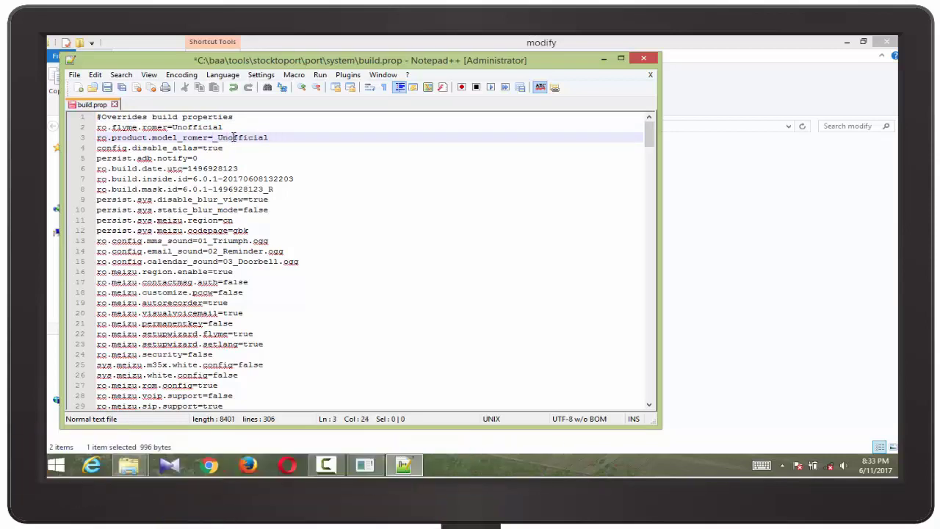
text(p5w)
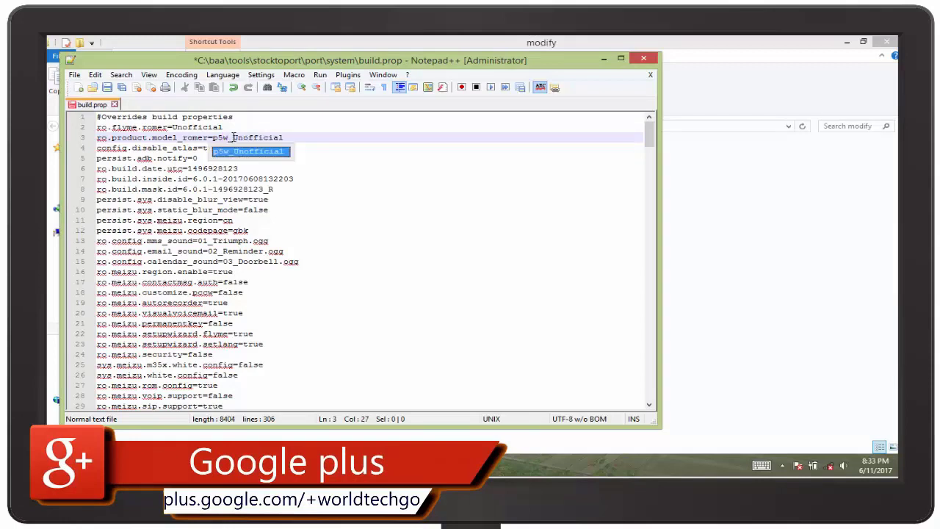
click(326, 174)
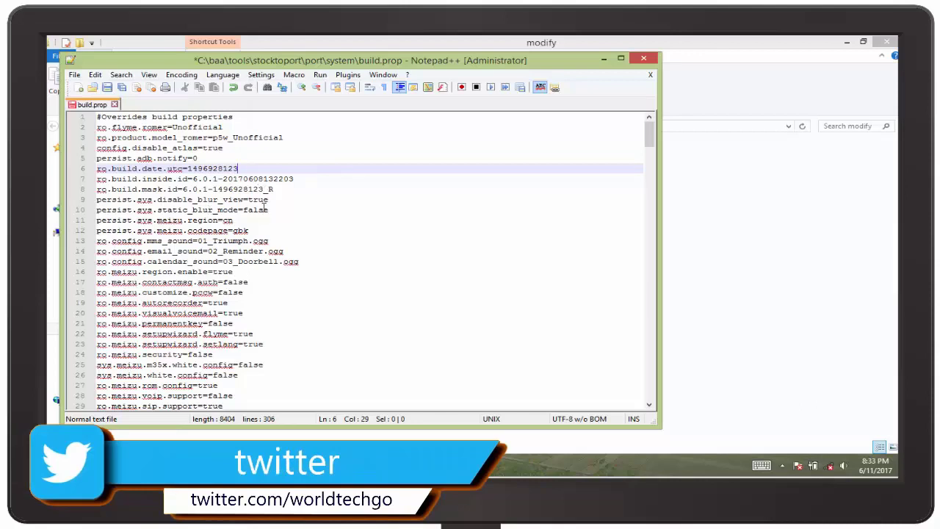
mouse_move(306, 271)
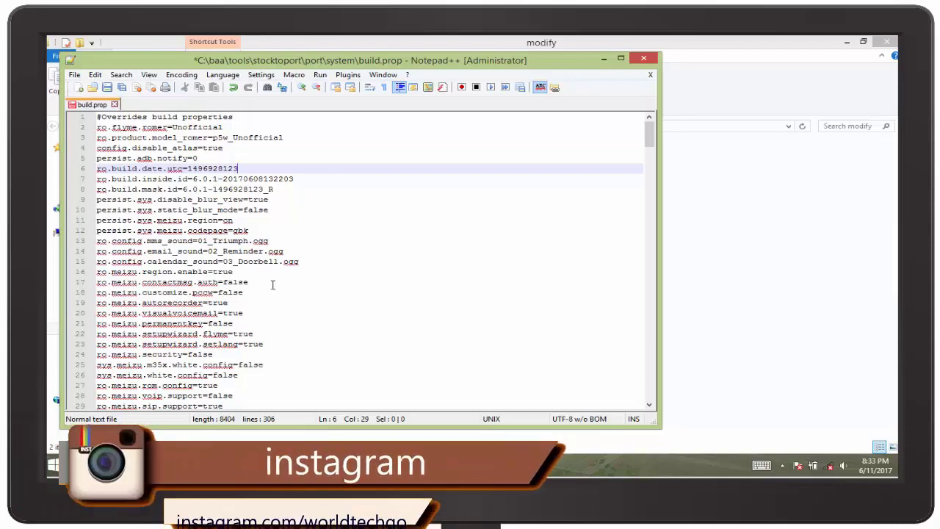
click(221, 180)
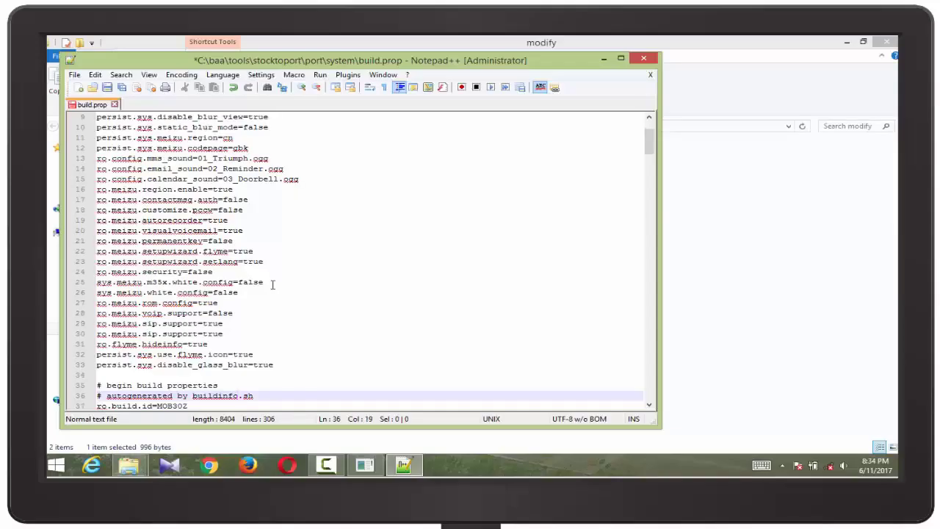
Step: Change ro.build.display.id to Flyme-6-By- followed by the porter's name
scroll(down, 3)
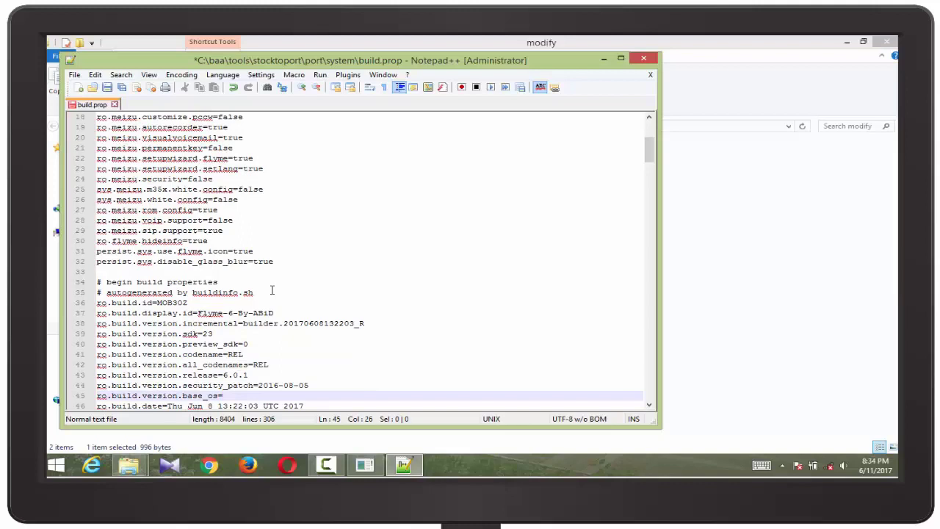
click(277, 312)
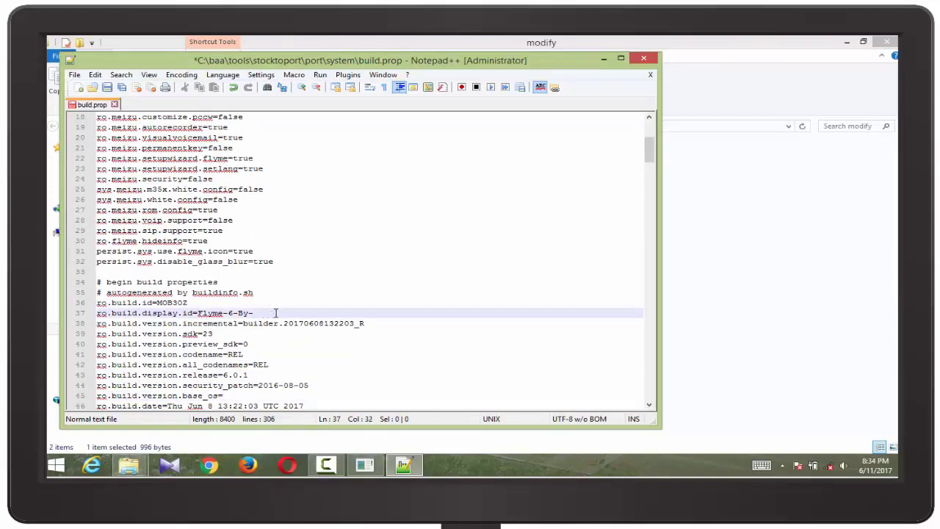
text(Als)
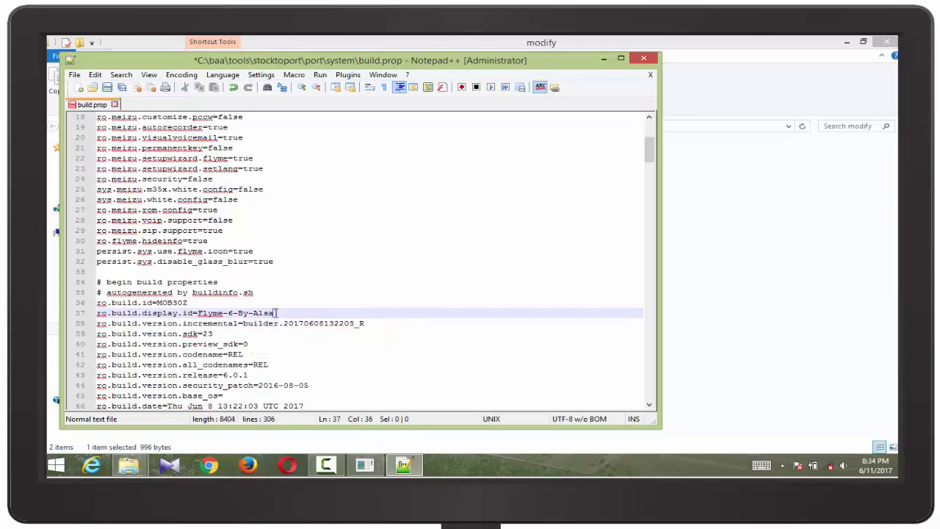
text(a)
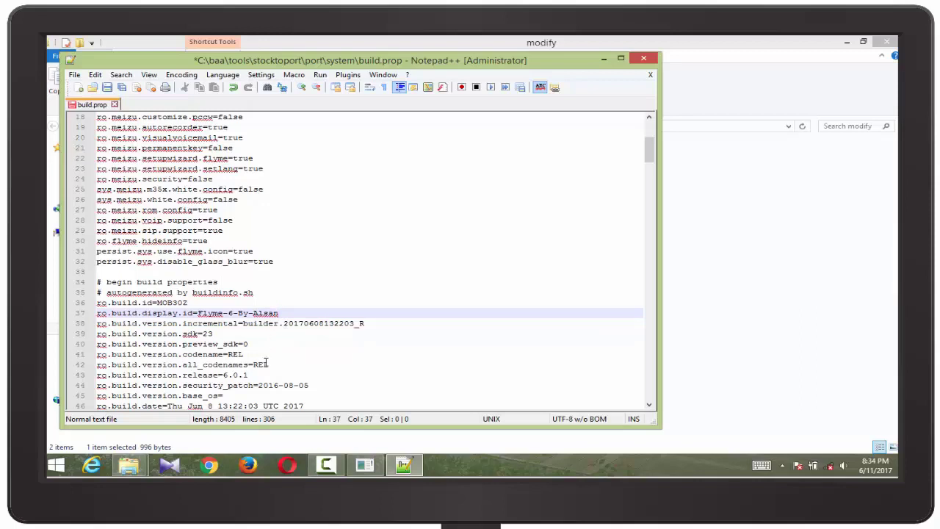
click(267, 384)
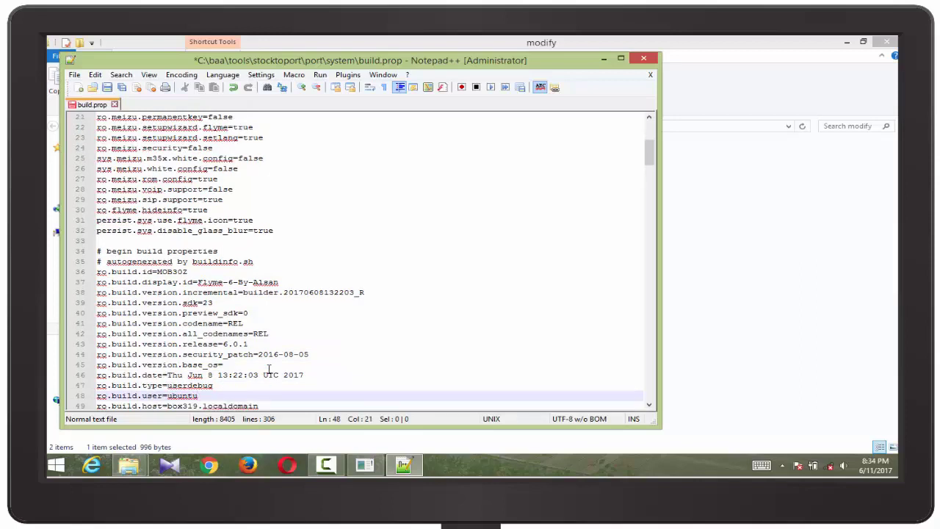
Step: Delete the old WALTON value from ro.product.brand
scroll(down, 3)
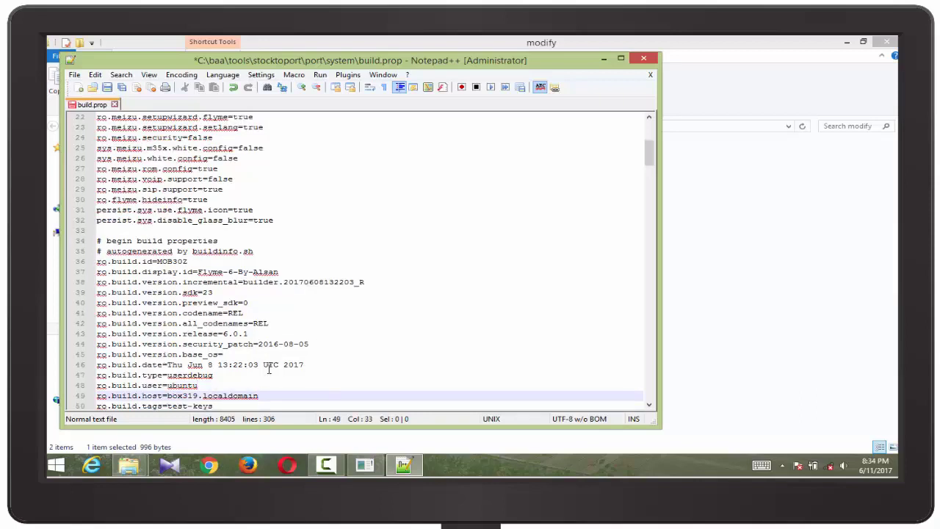
scroll(down, 3)
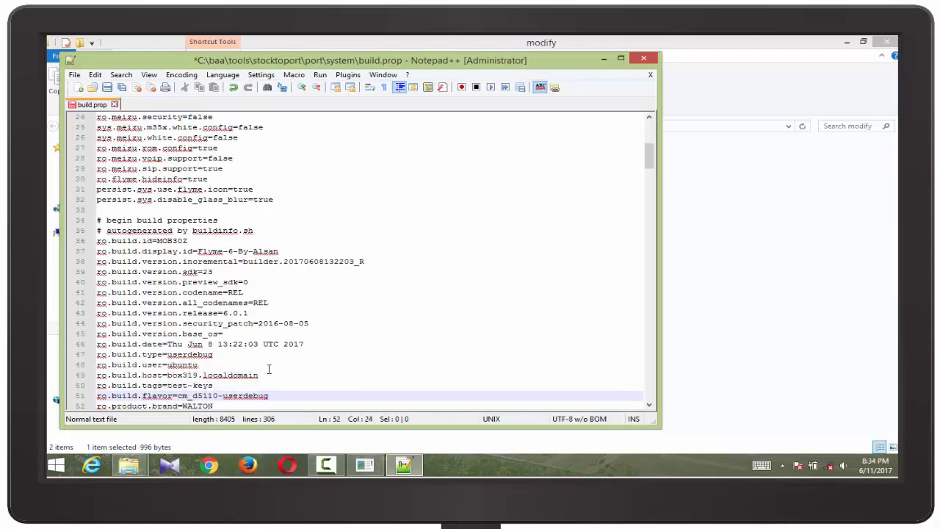
scroll(down, 3)
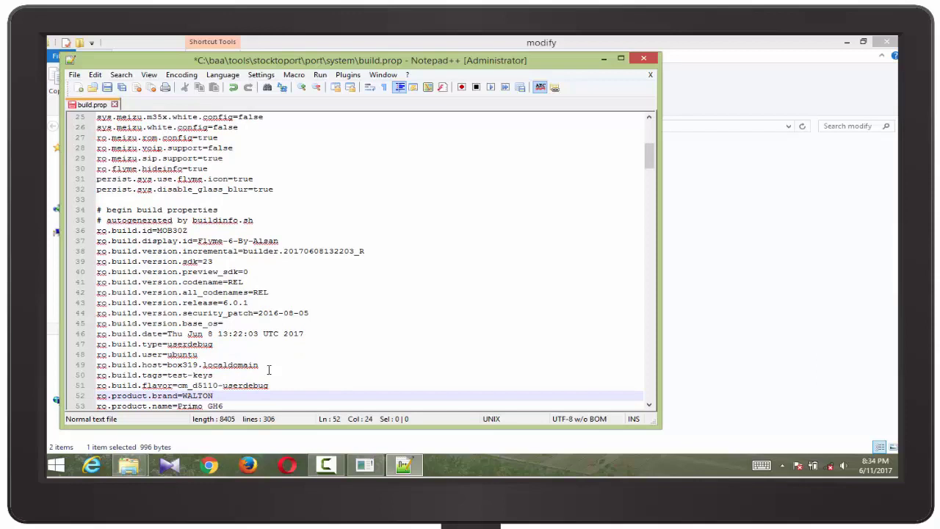
key(BackSpace)
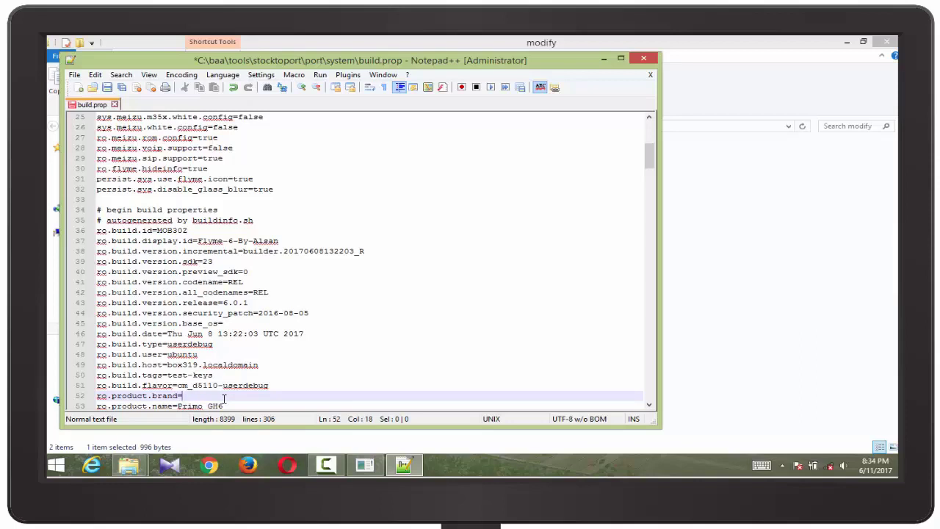
Step: Set the product brand to Gionee and product name to Gionee p5w
text(Gionee)
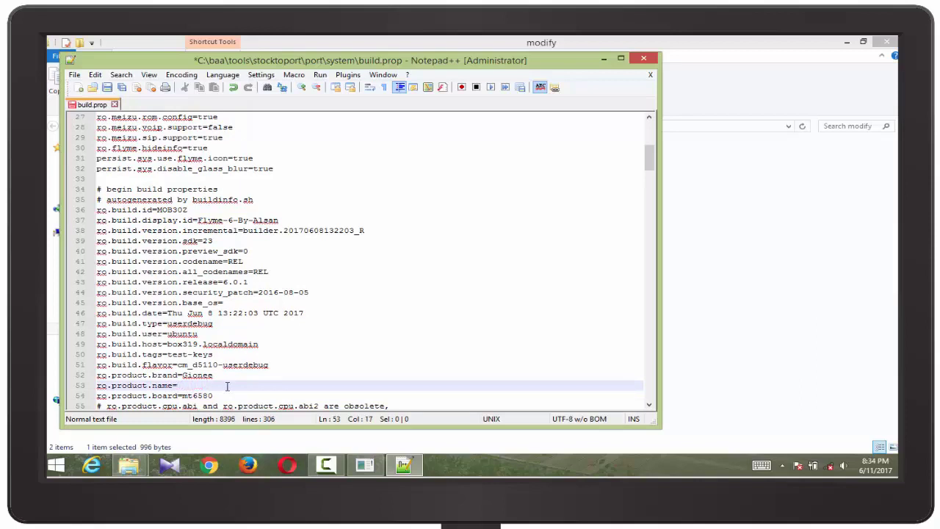
text(GIO)
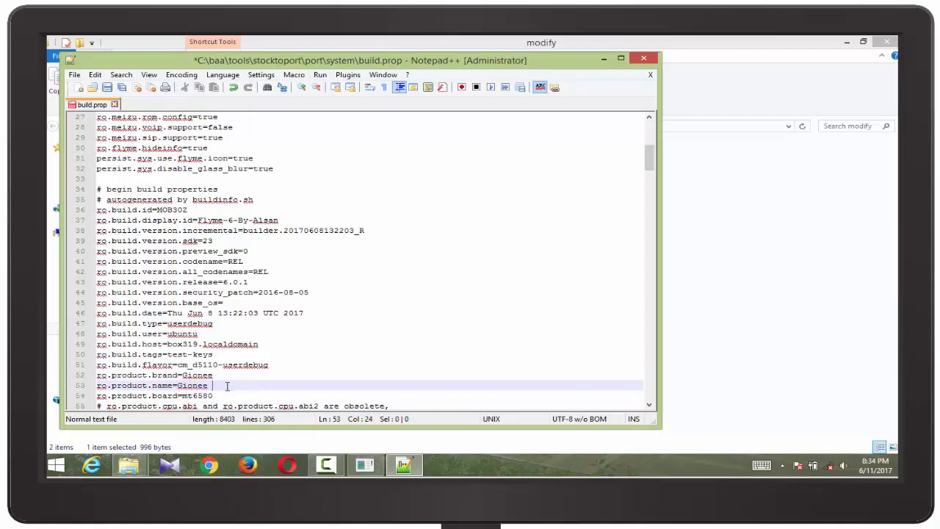
text(p5w)
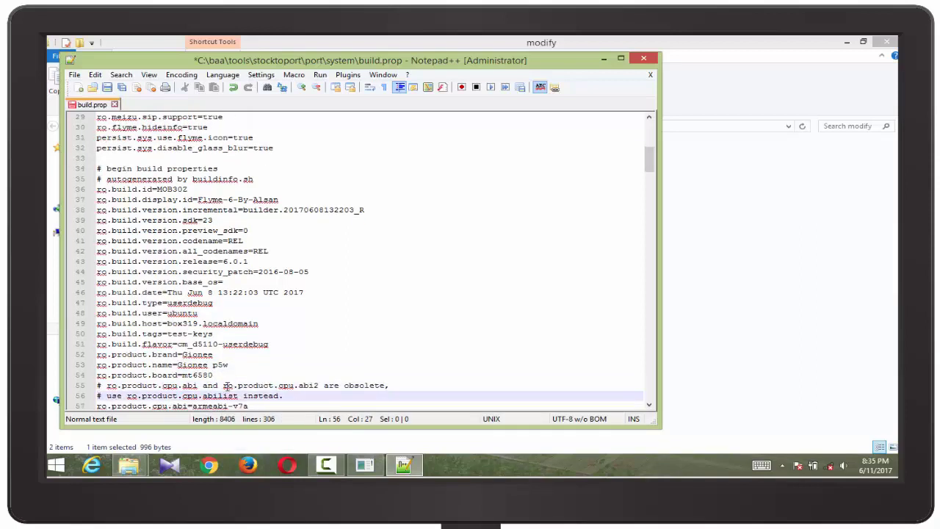
scroll(down, 3)
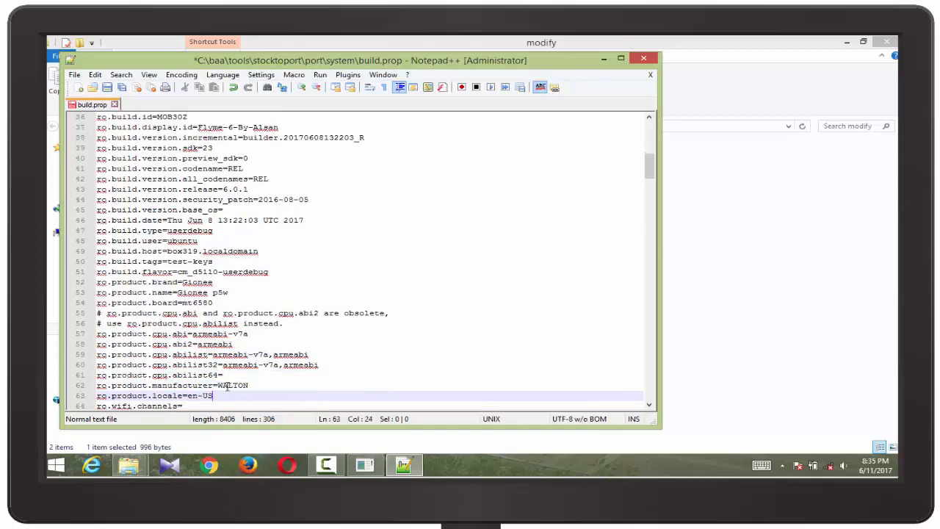
scroll(down, 3)
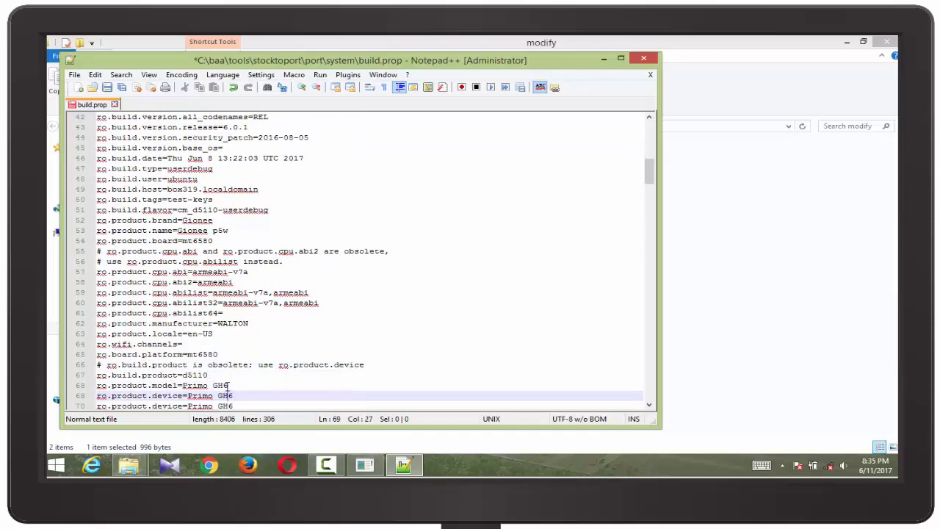
scroll(down, 3)
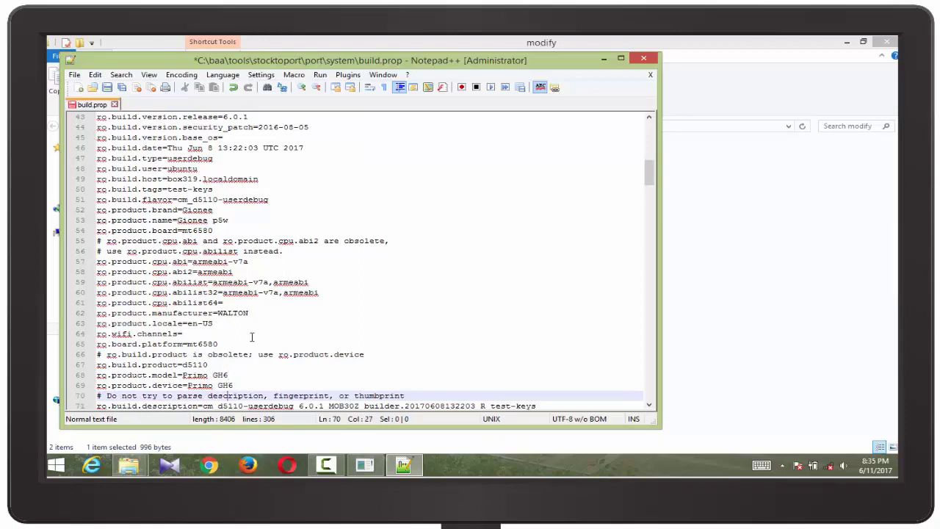
Step: Replace the WALTON manufacturer value with GIONEE
click(237, 313)
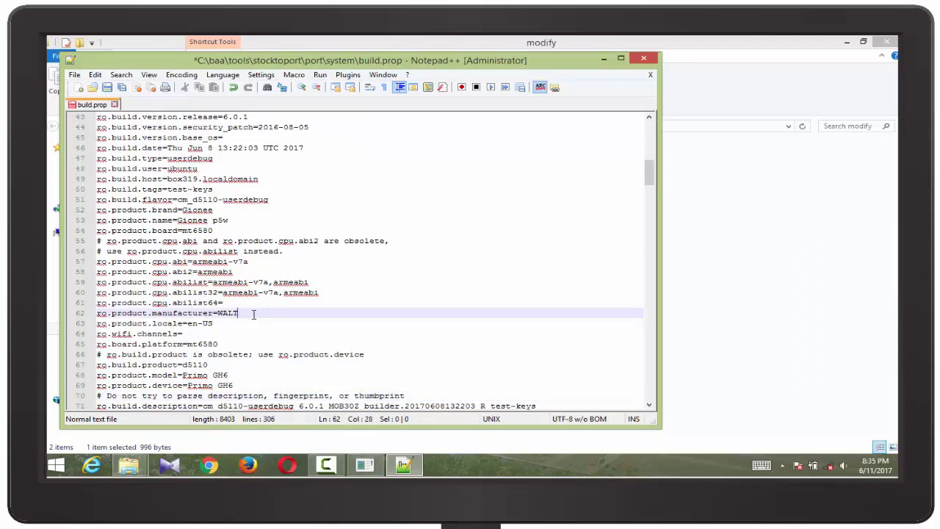
key(BackSpace)
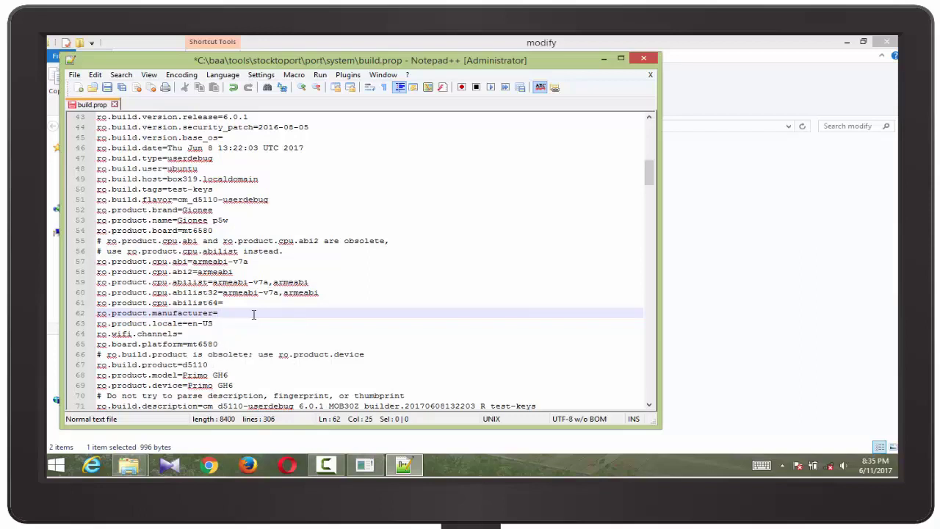
text(GION)
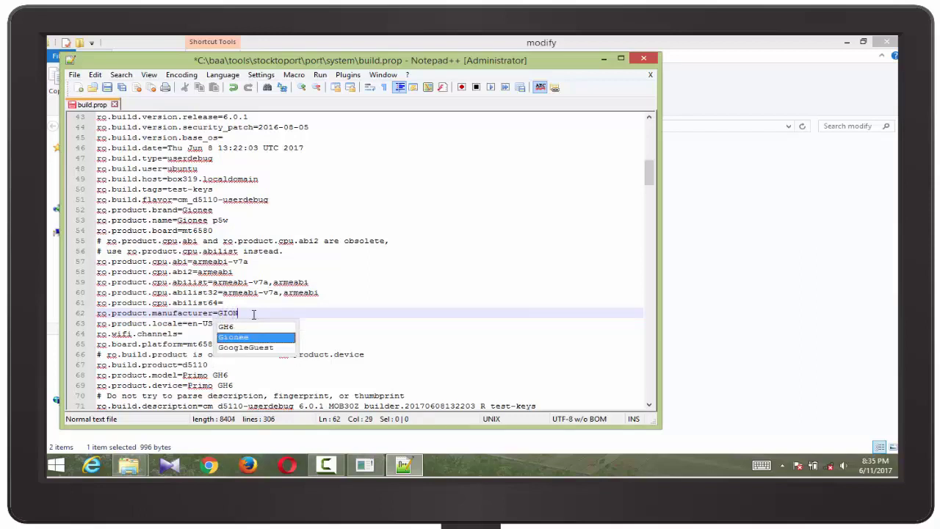
text(EE)
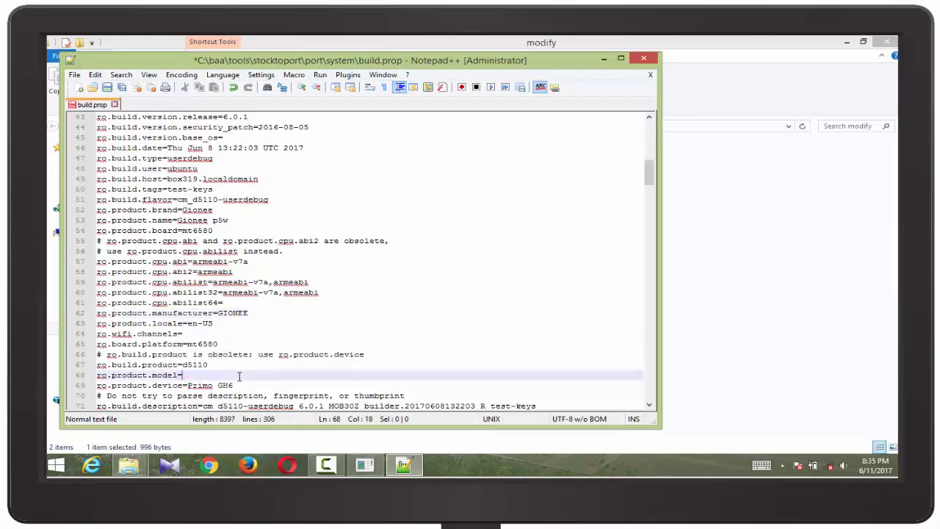
Step: Set ro.product.model and ro.product.device (was Primo GH6) to Gionee p5w
text(gionee)
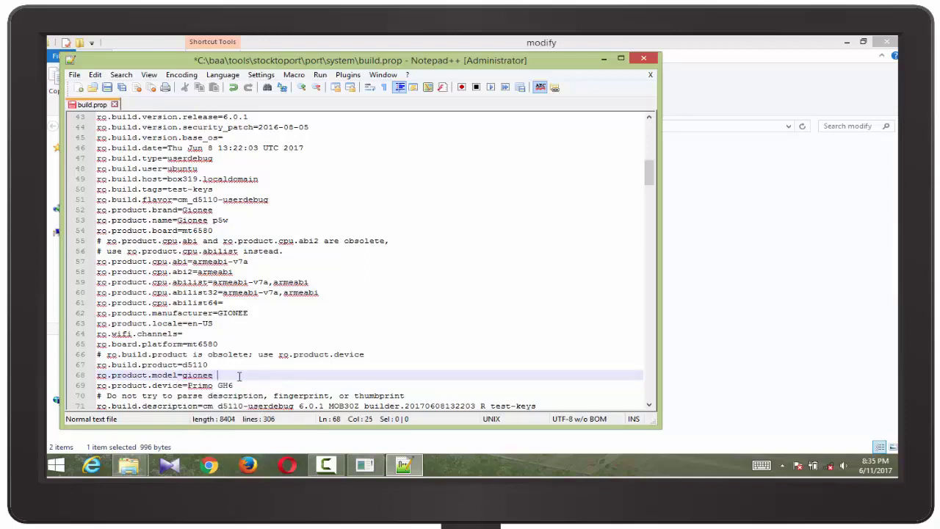
text(p5w)
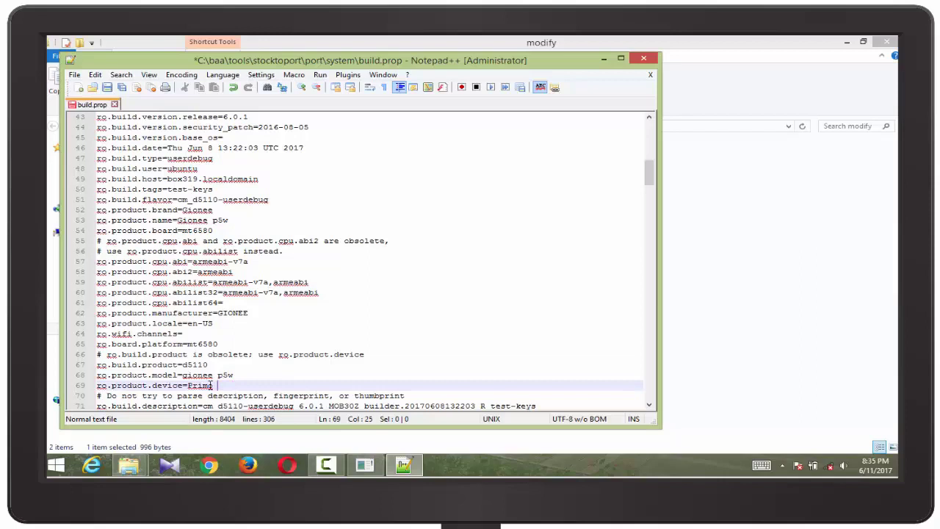
key(BackSpace)
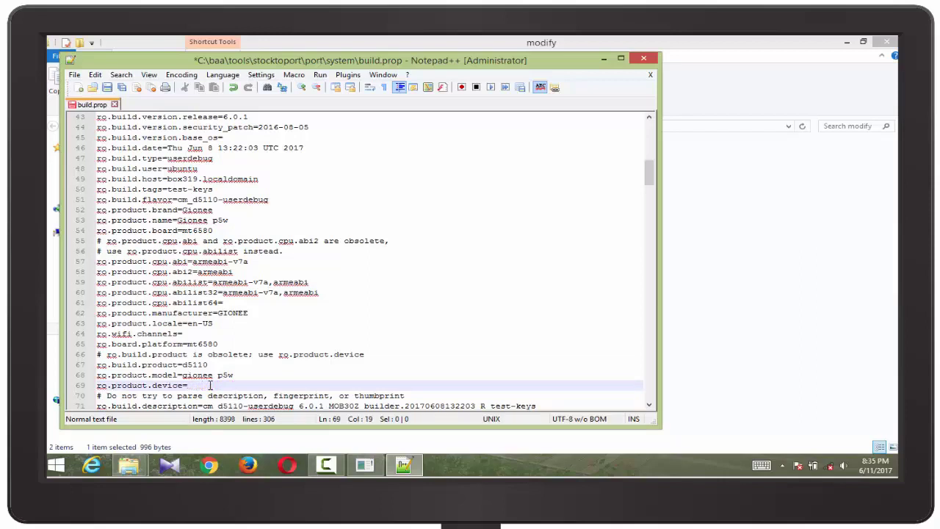
text(Gionee)
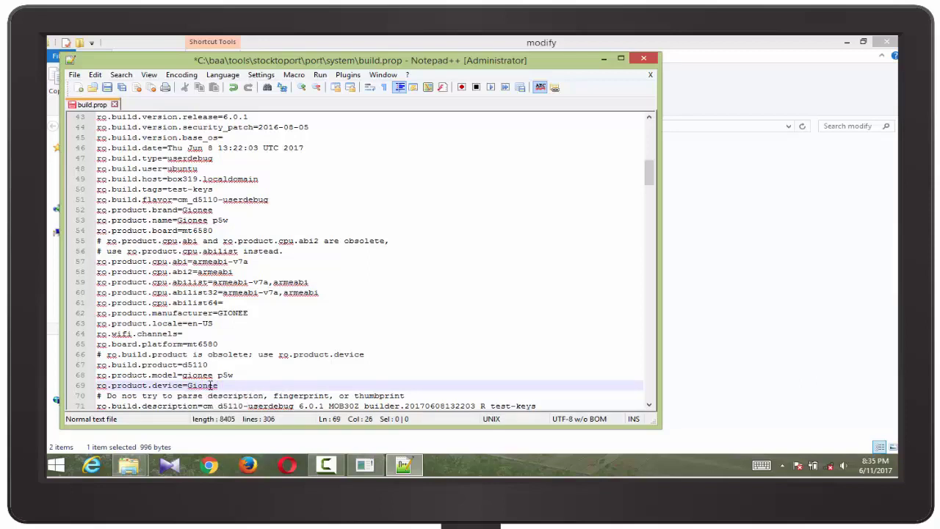
text(p5w)
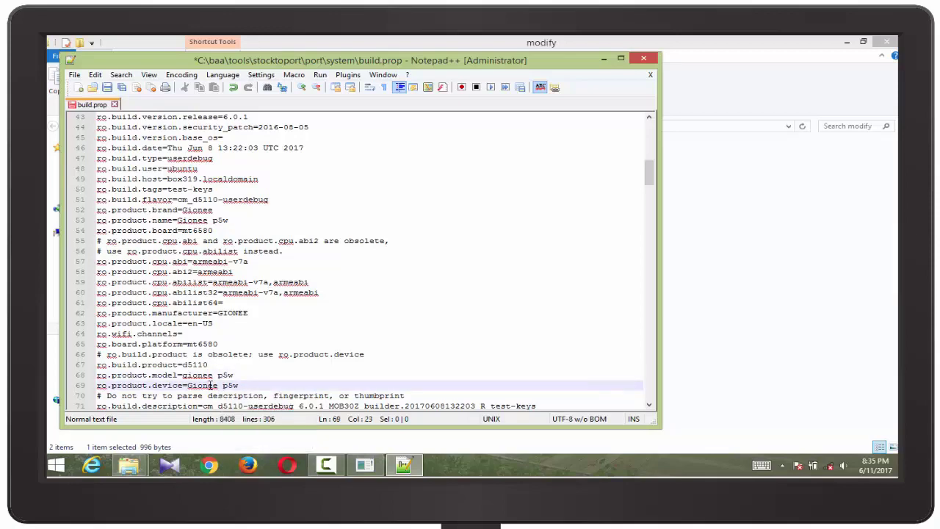
scroll(down, 3)
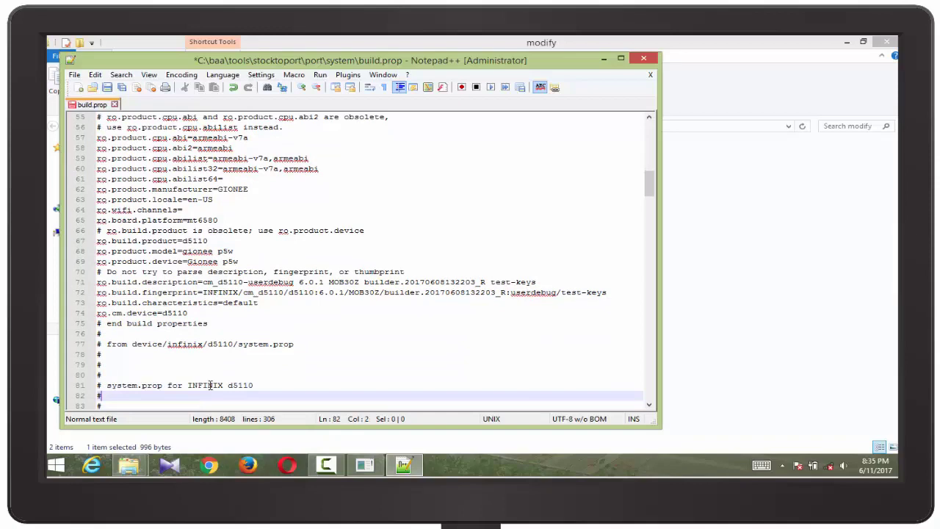
scroll(down, 3)
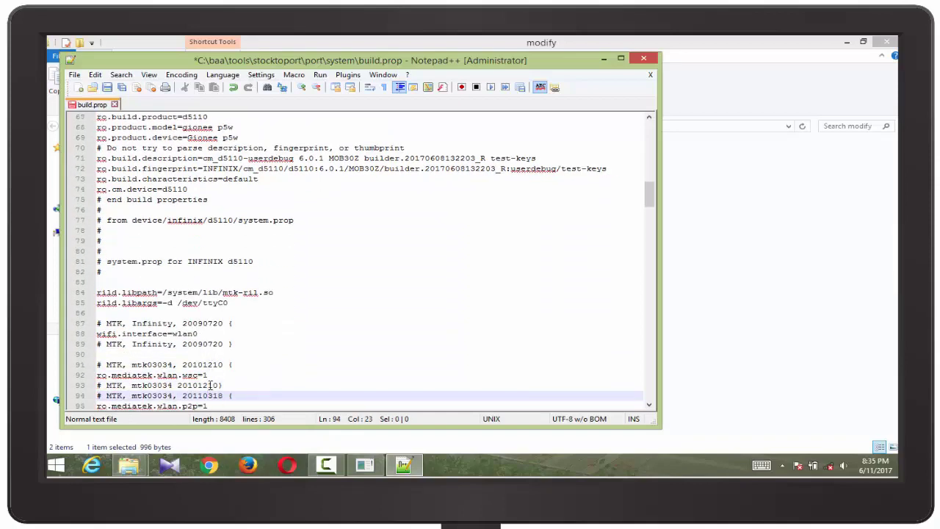
scroll(down, 3)
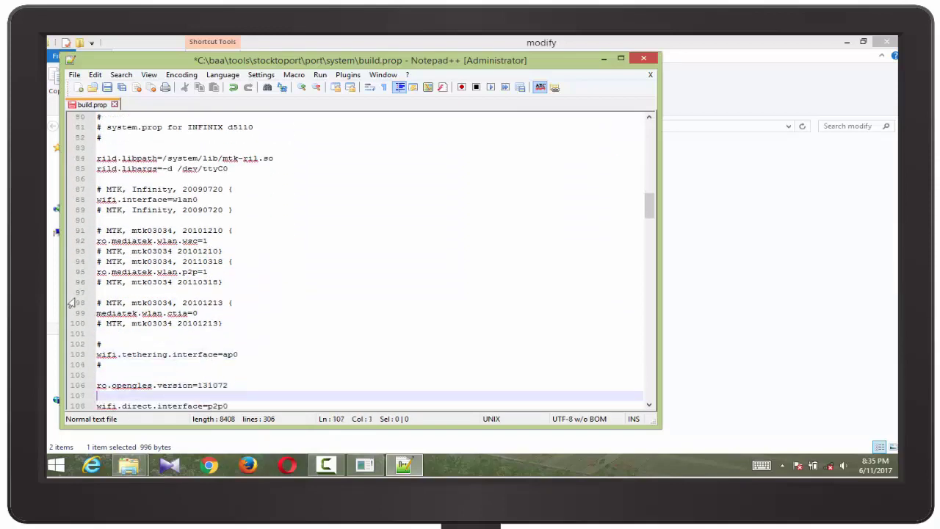
click(74, 73)
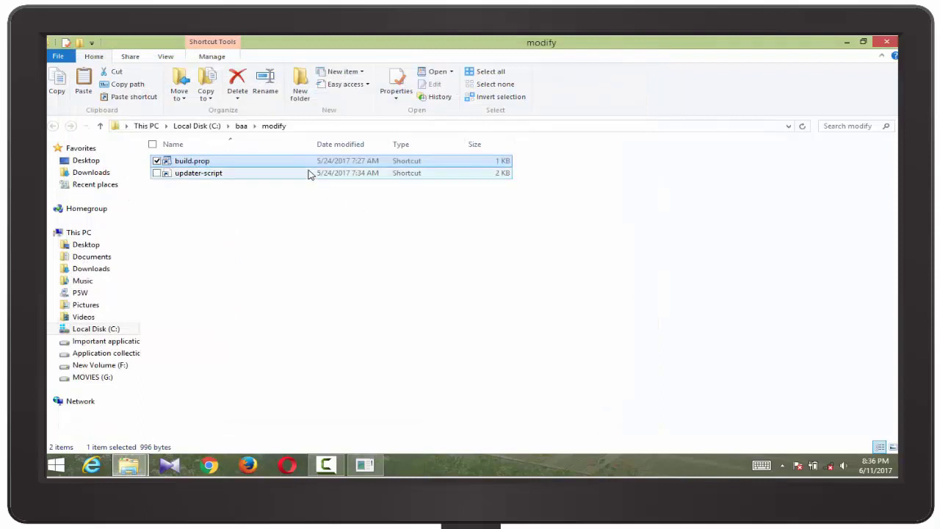
Step: Open updater-script from the modify folder for editing in Notepad++
right_click(198, 174)
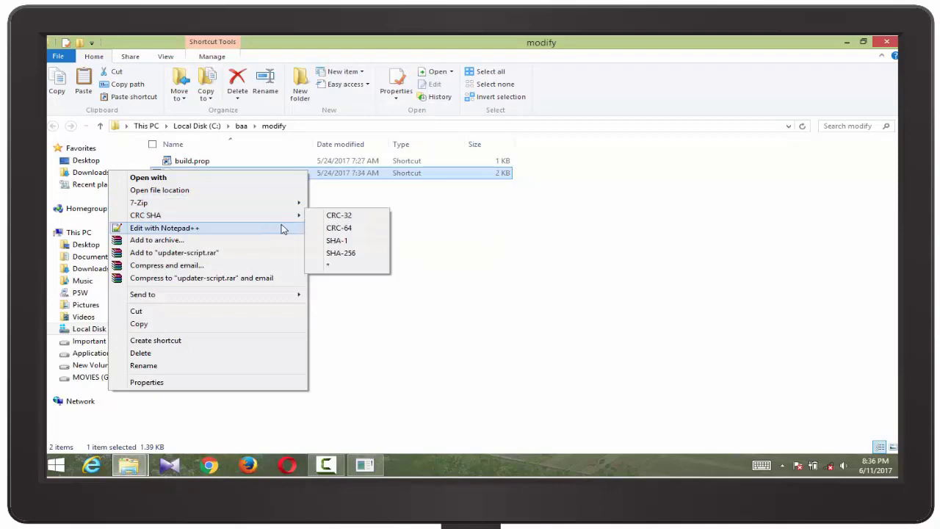
click(165, 227)
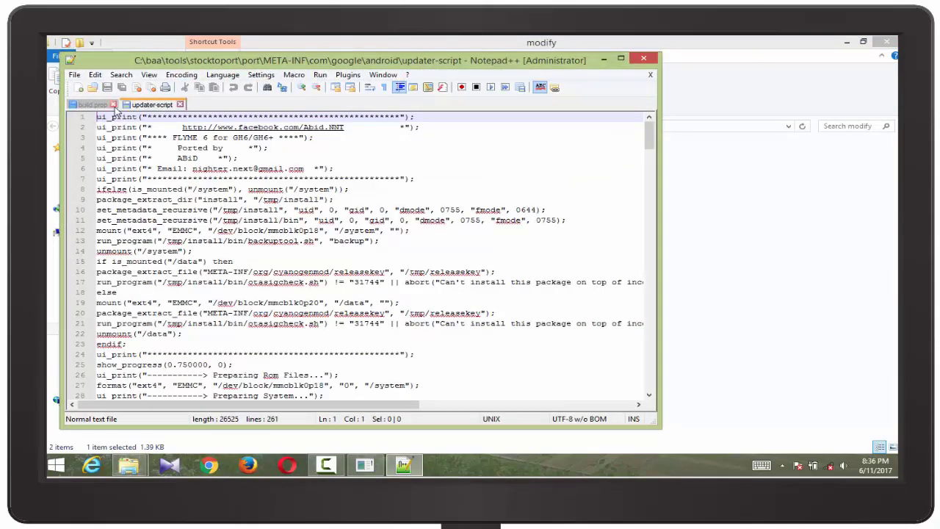
click(115, 104)
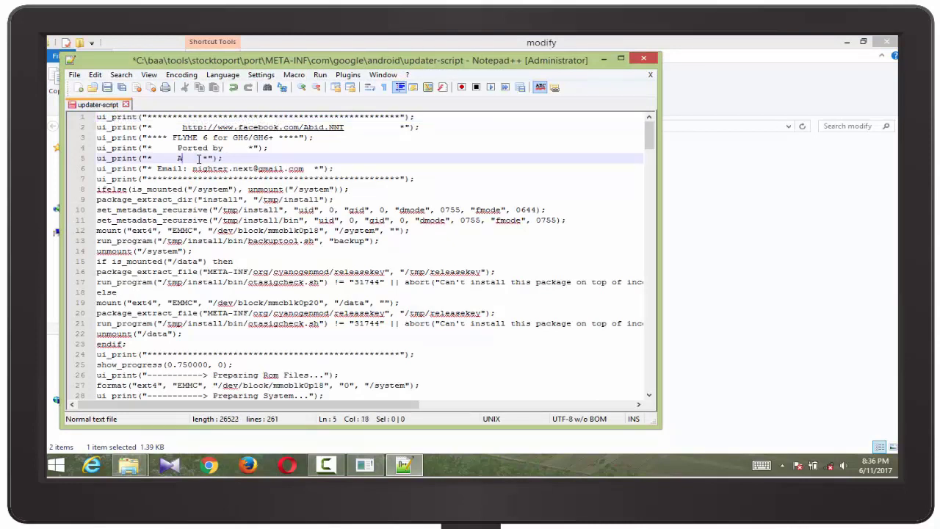
text(lsan)
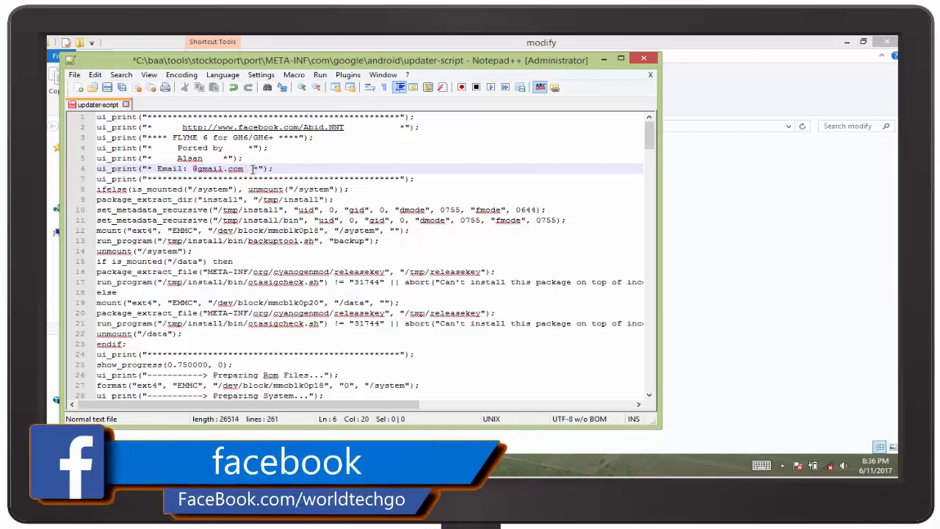
key(backspace)
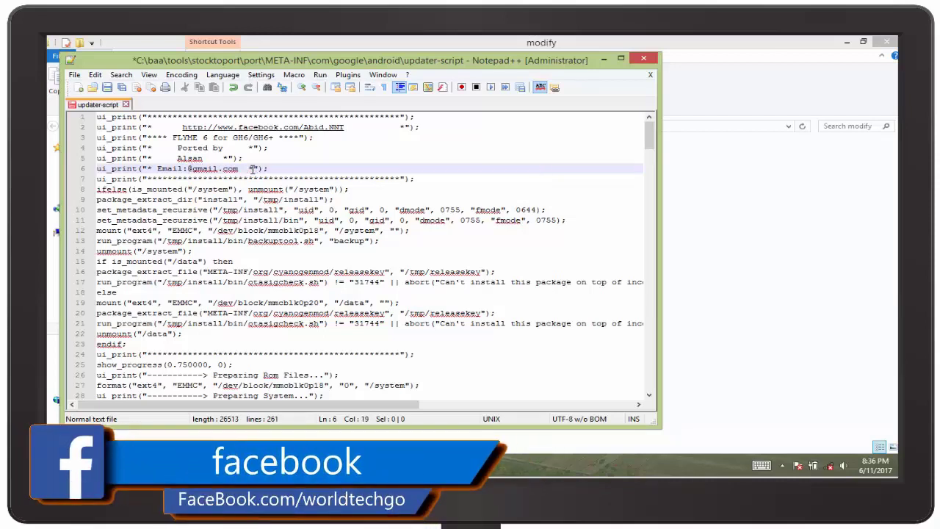
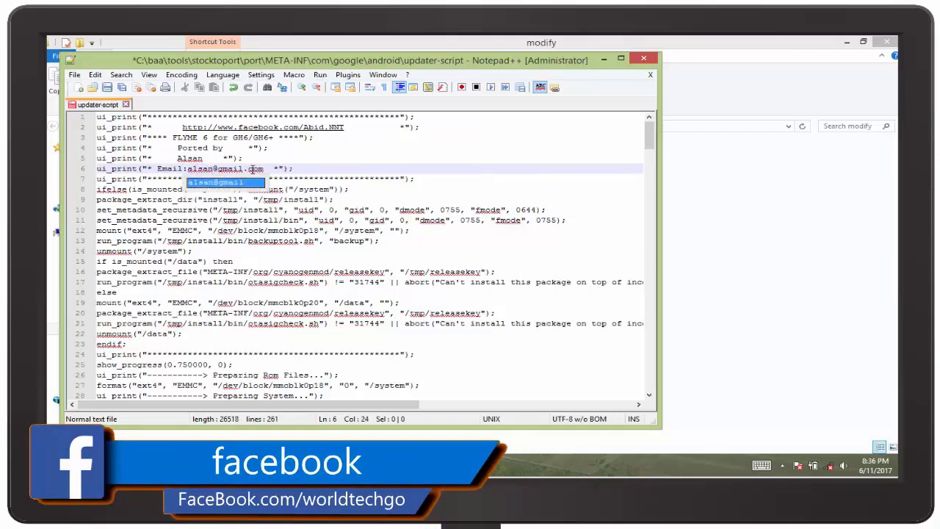
text(t)
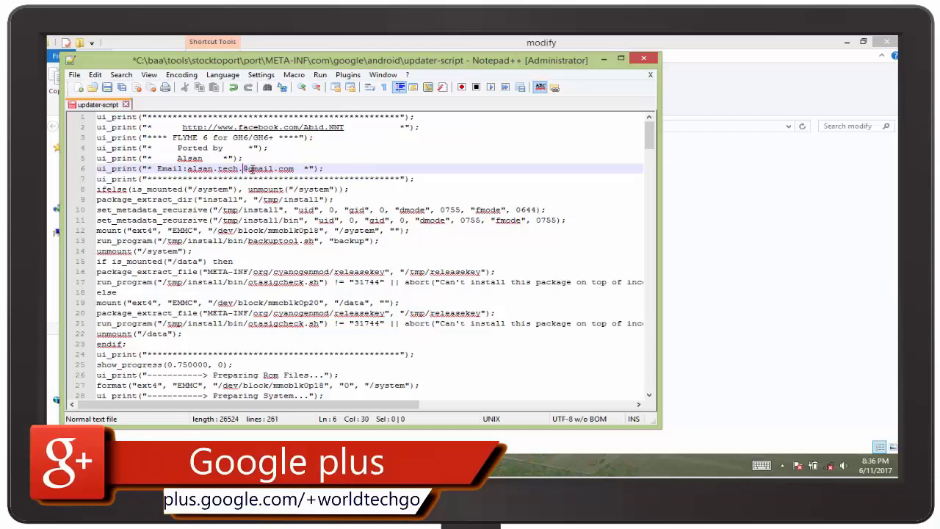
text(neps)
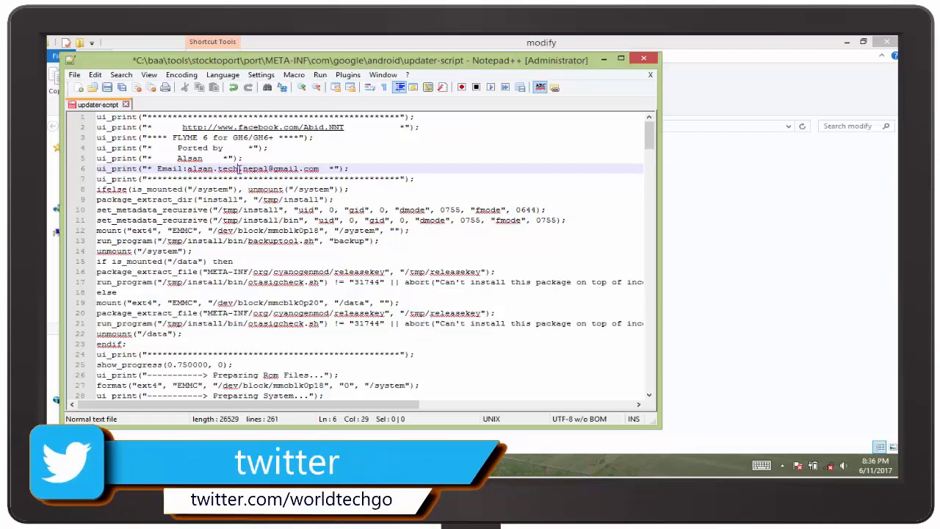
key(Backspace)
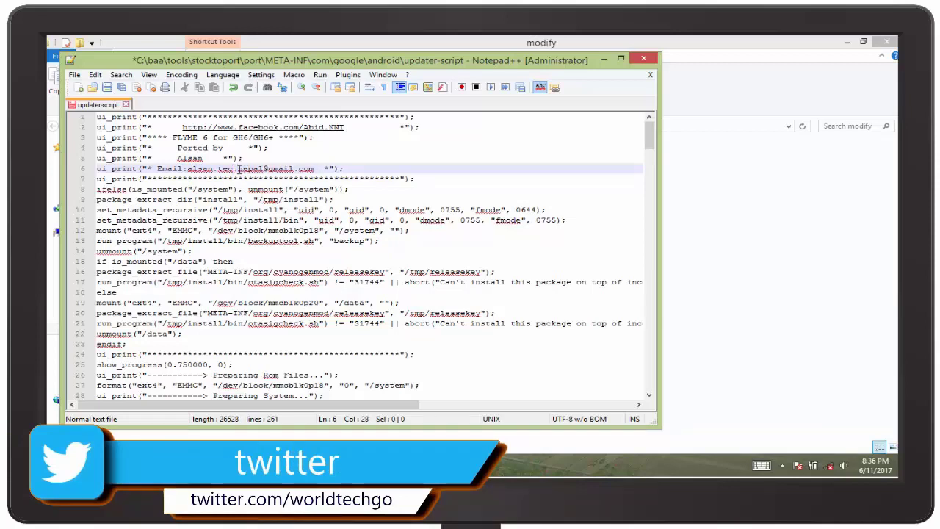
Step: Change the Facebook username in the banner link to the porter's own
click(350, 126)
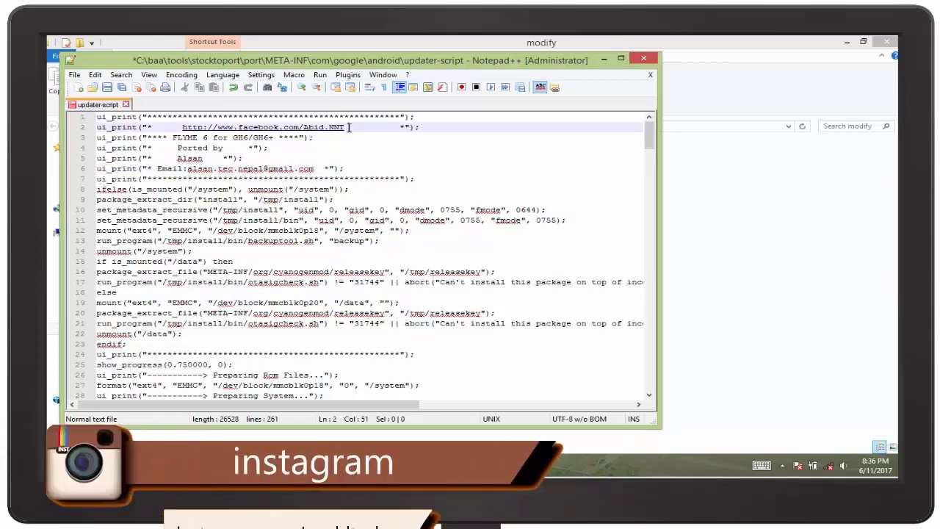
key(BackSpace)
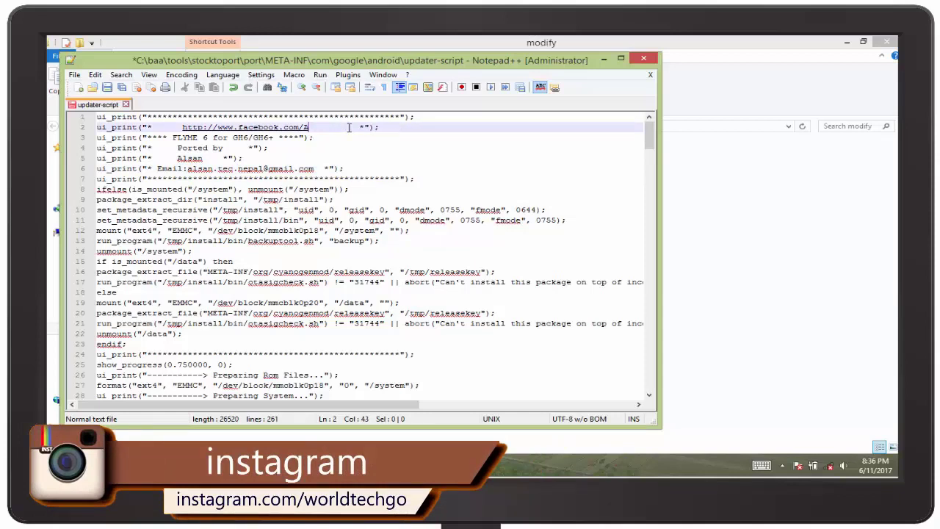
text(alsan.parajuli.)
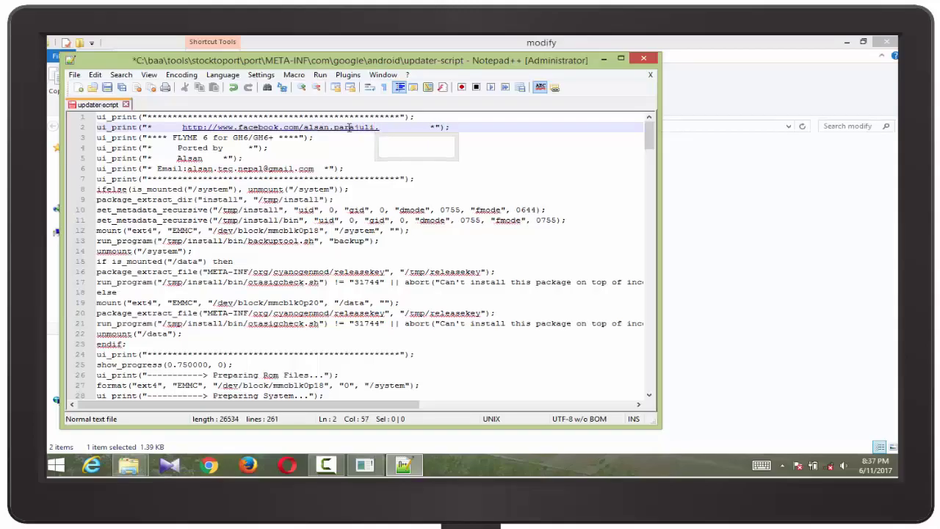
text(1)
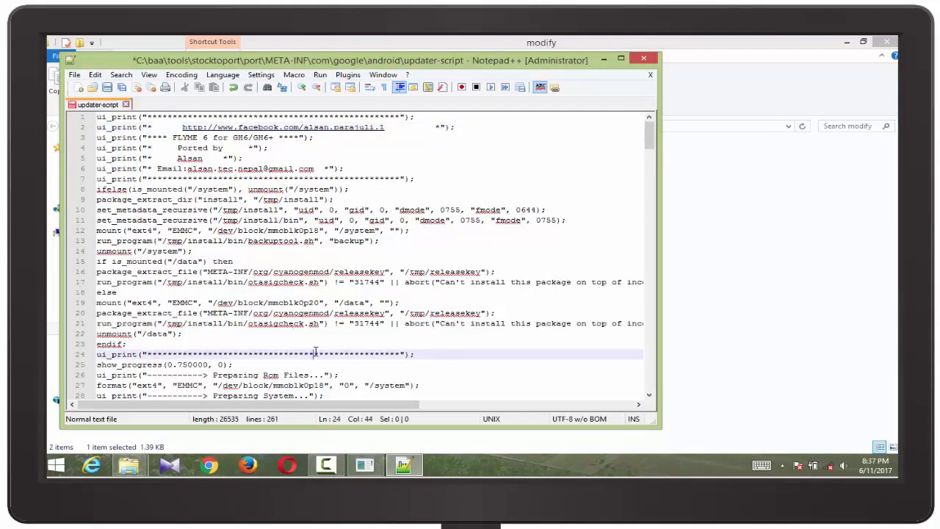
scroll(down, 3)
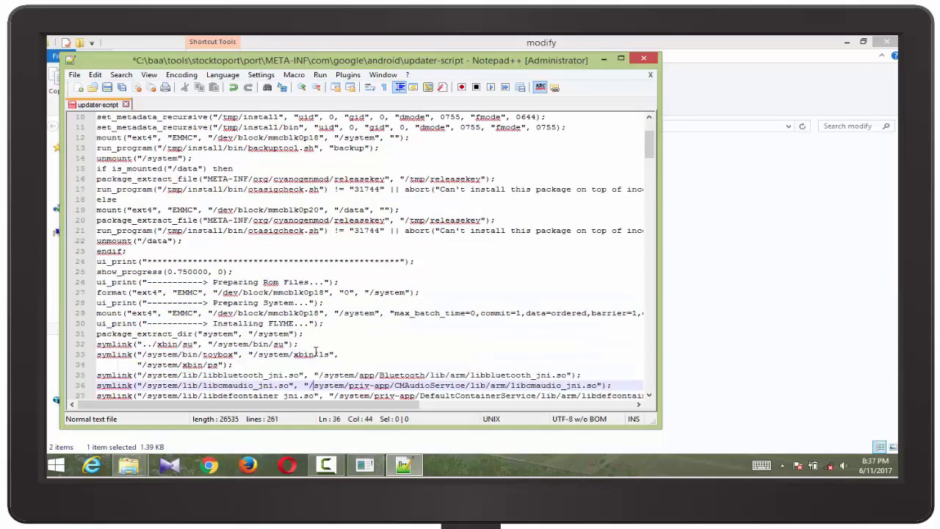
scroll(down, 3)
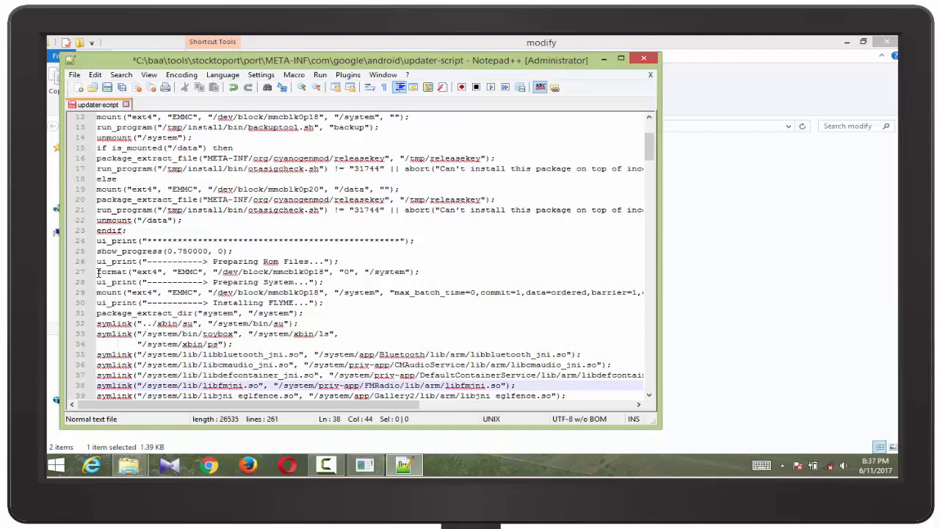
drag(97, 270, 203, 292)
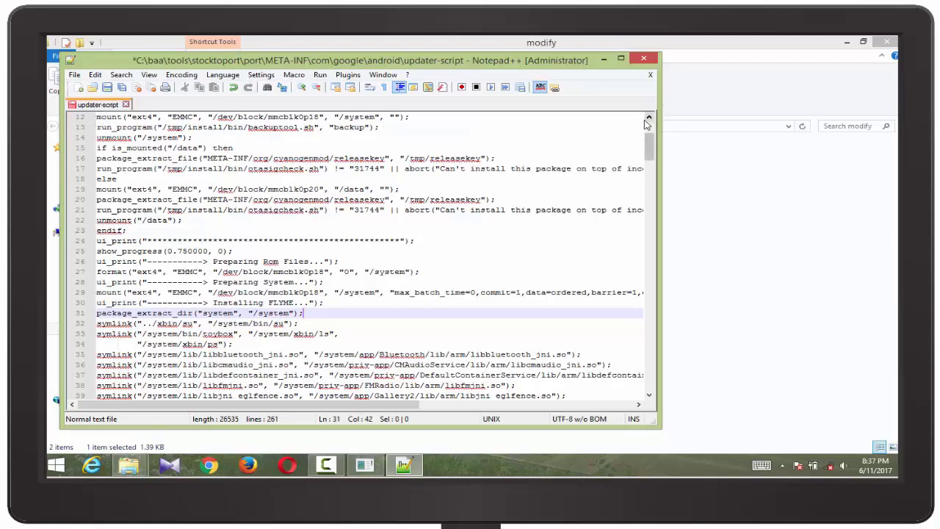
scroll(up, 3)
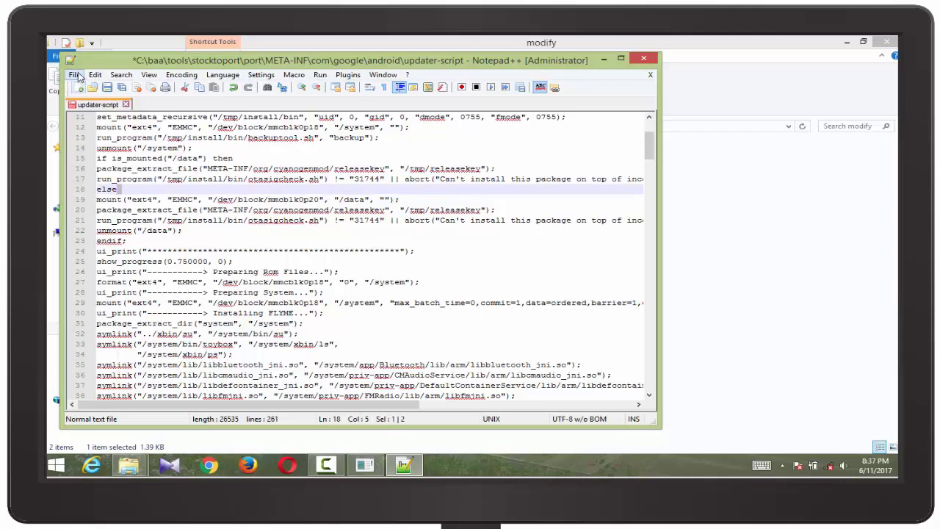
click(73, 74)
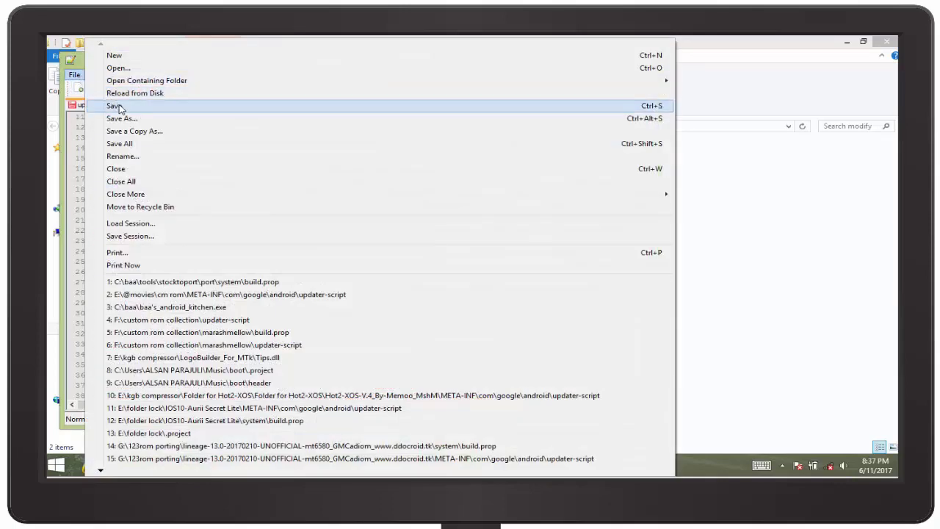
Step: Save the edited updater-script and return to the kitchen window
click(114, 105)
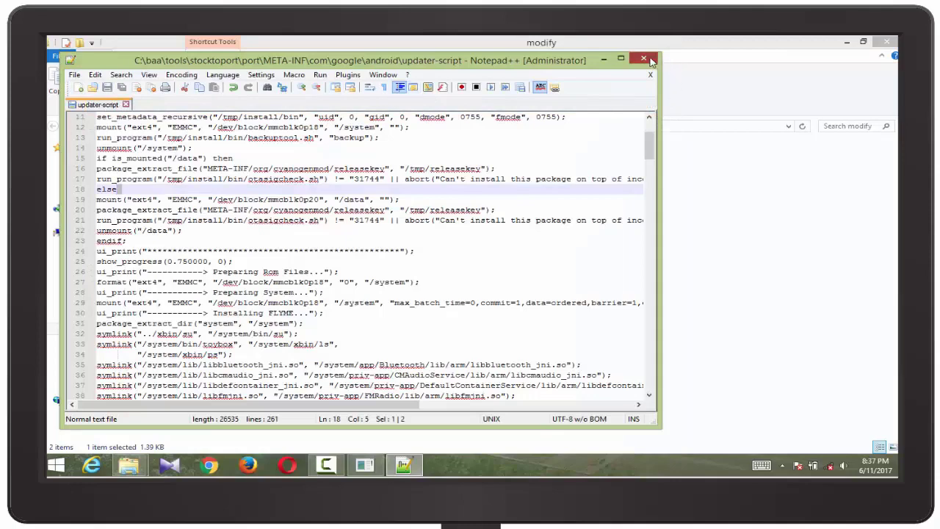
click(643, 59)
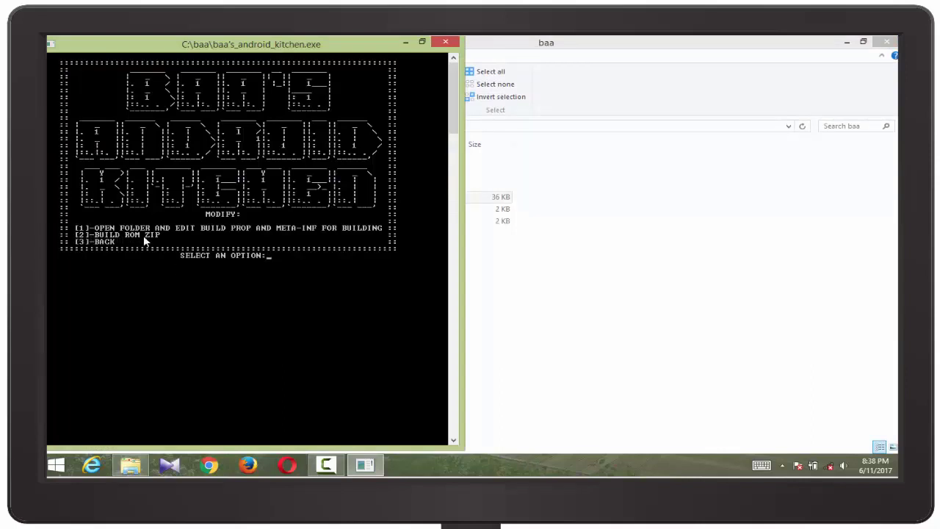
Step: Choose option 2, Build ROM ZIP, at the kitchen's MODIFY menu
text(2)
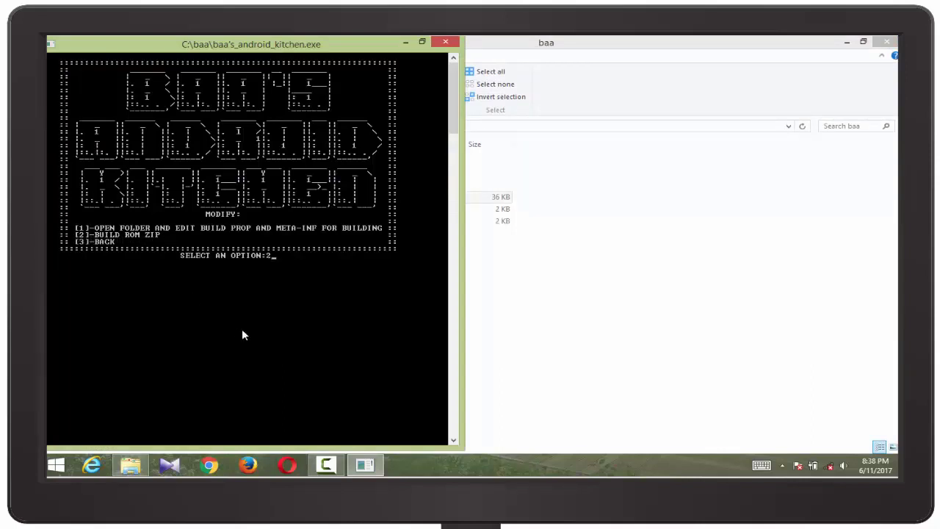
key(Return)
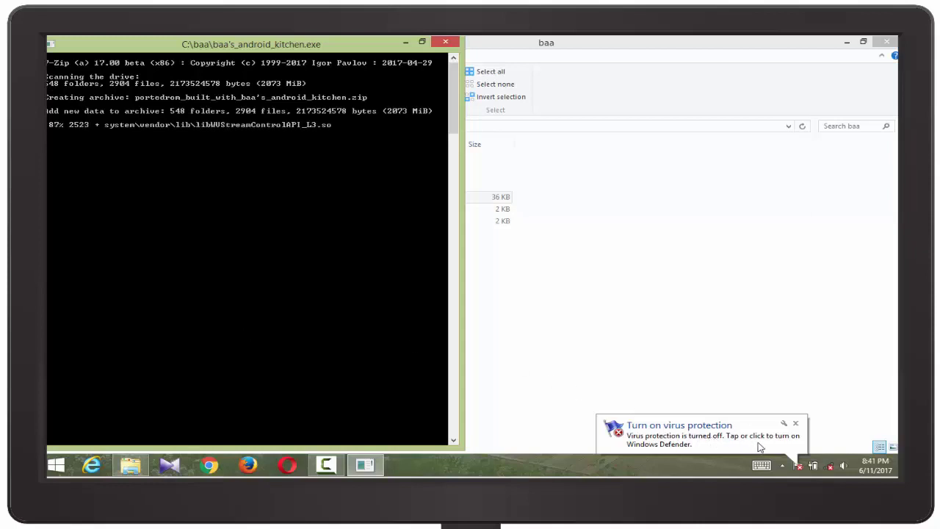
Step: Bring up the done folder in C:\baa holding the finished 1.23 GB ROM zip
click(796, 424)
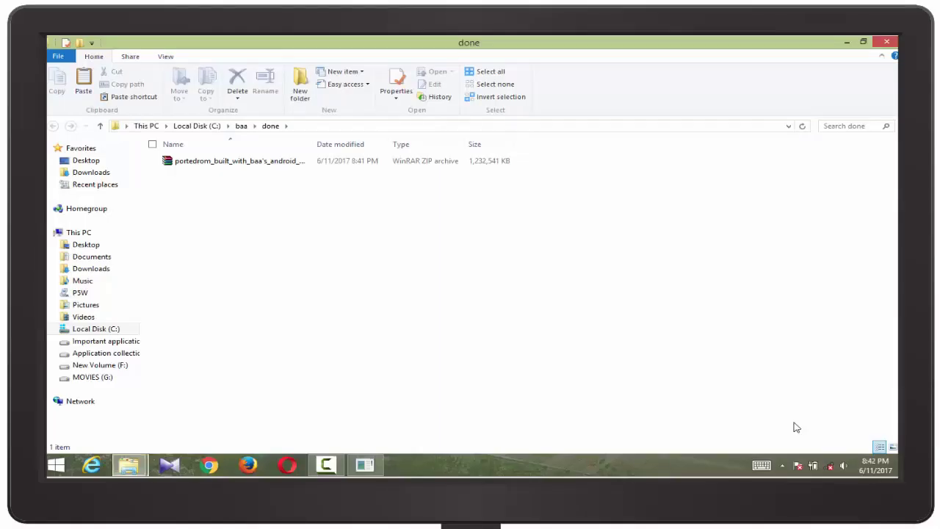
mouse_move(661, 388)
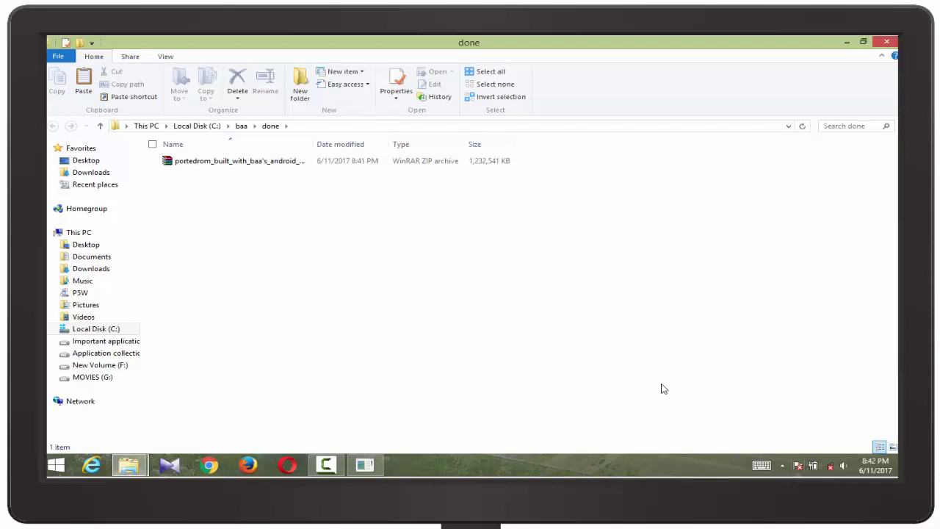
Step: Show the properties of the built portedrom zip in the done folder
click(238, 160)
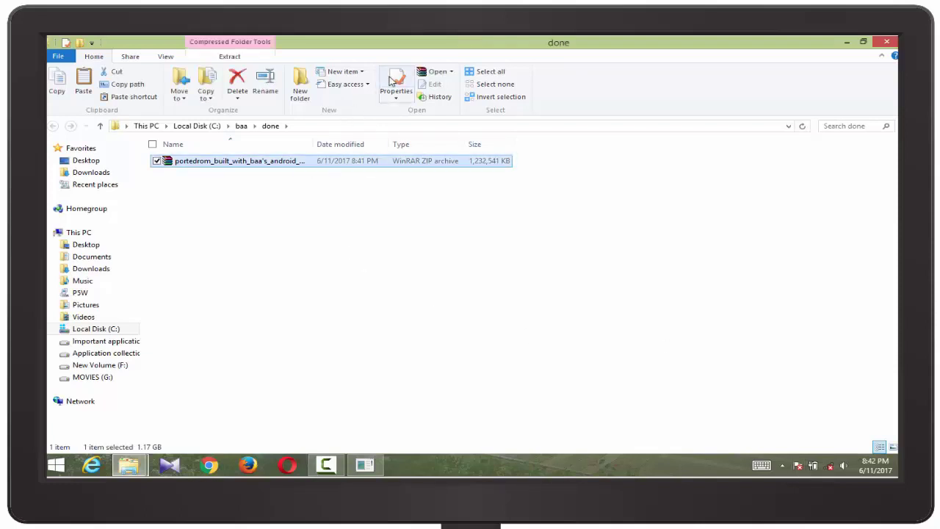
click(396, 83)
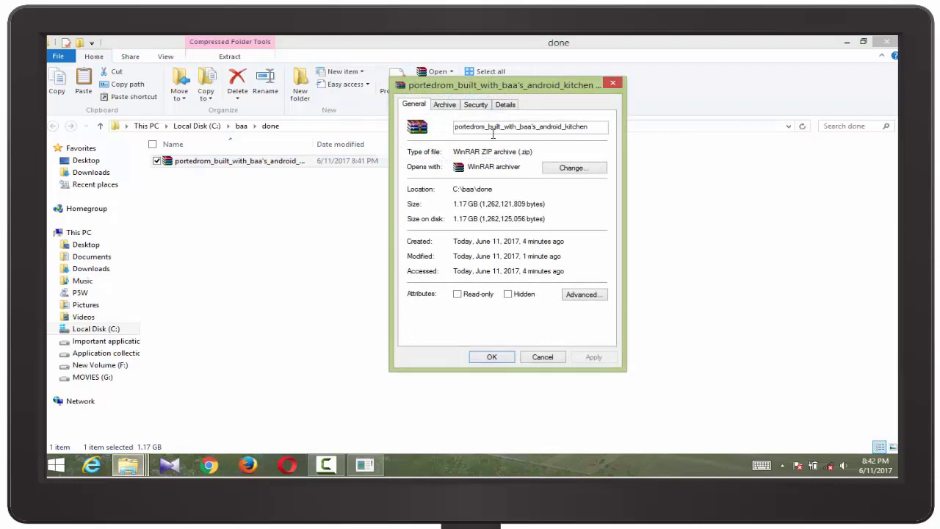
mouse_move(553, 150)
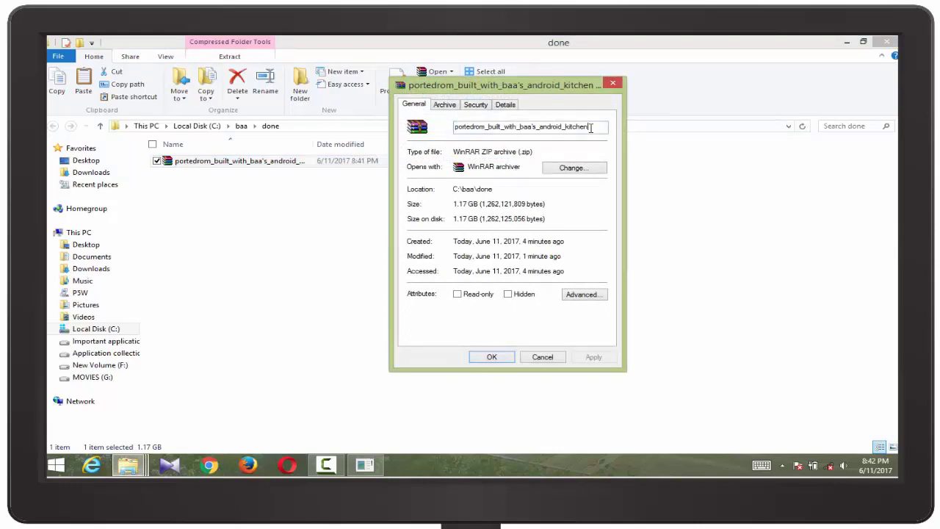
Step: Rename the ROM zip to 'flyme 6 ported by alsan for mtk6580'
key(Backspace)
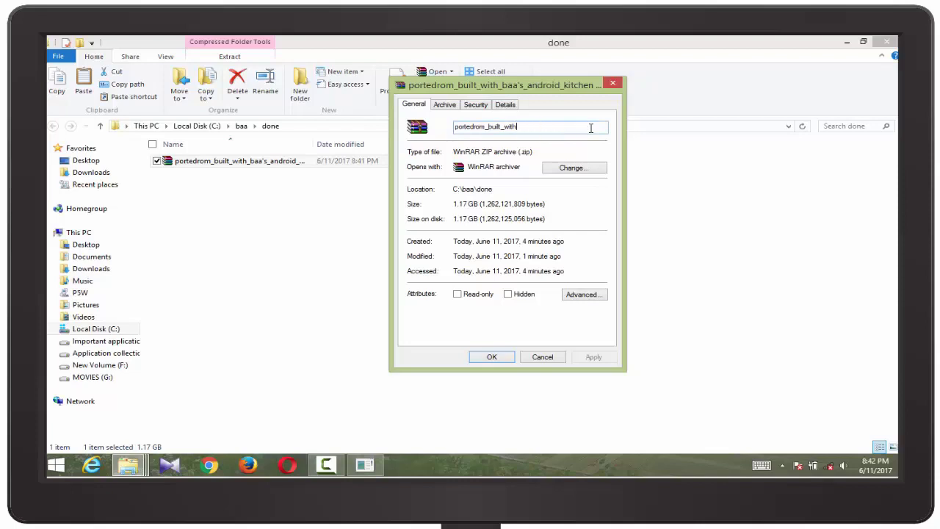
key(ctrl+a)
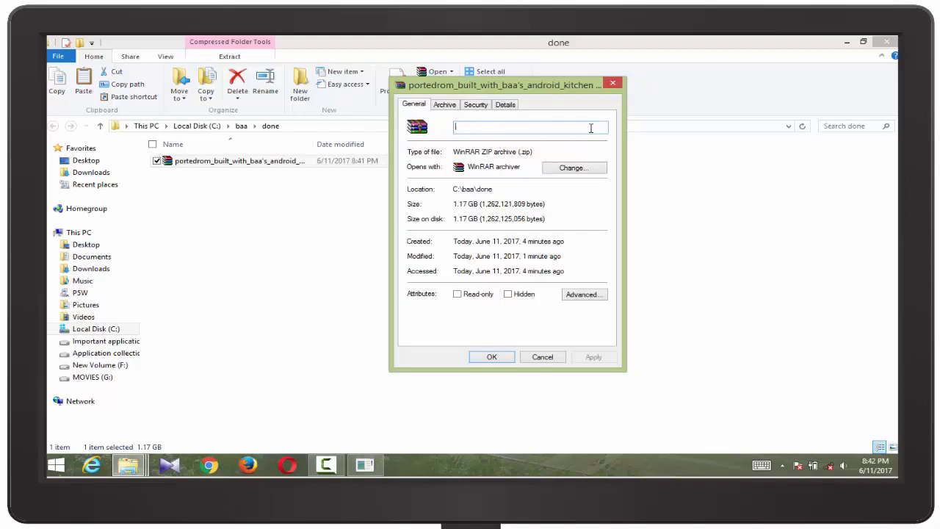
text(flym)
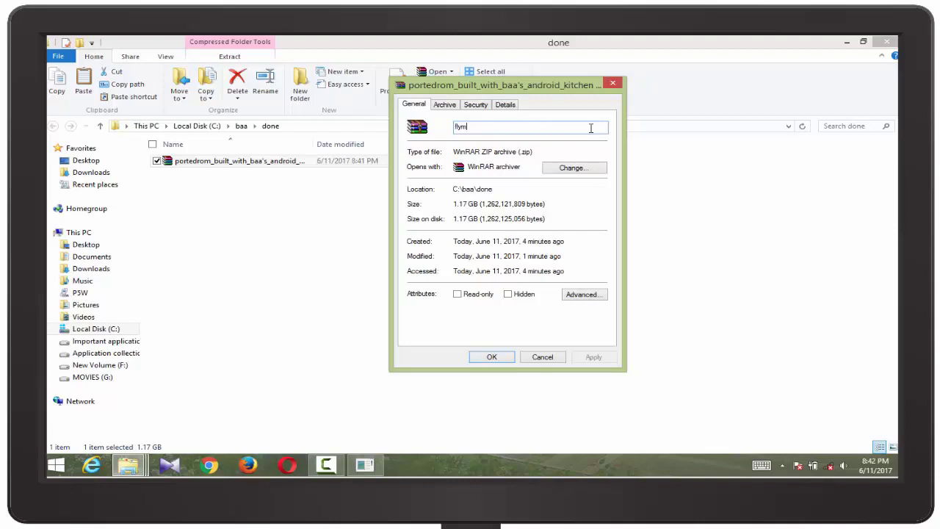
text(e)
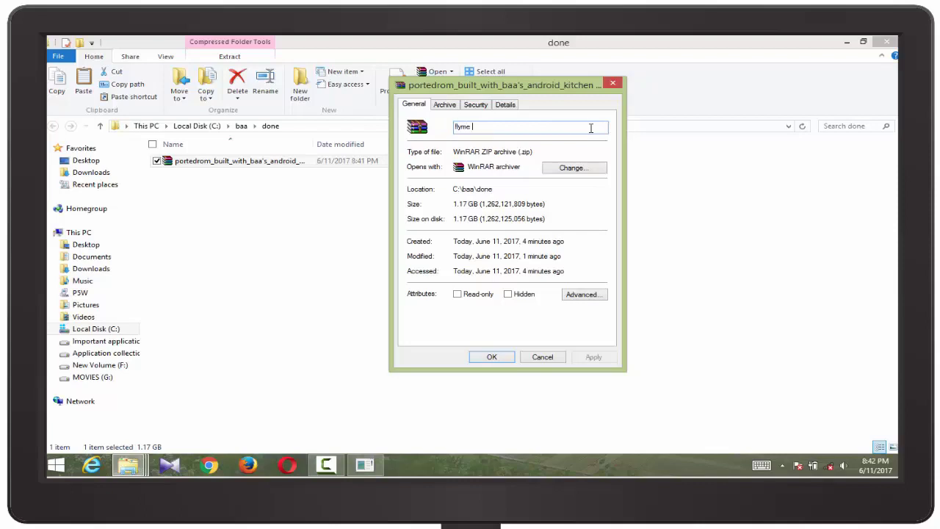
text(6)
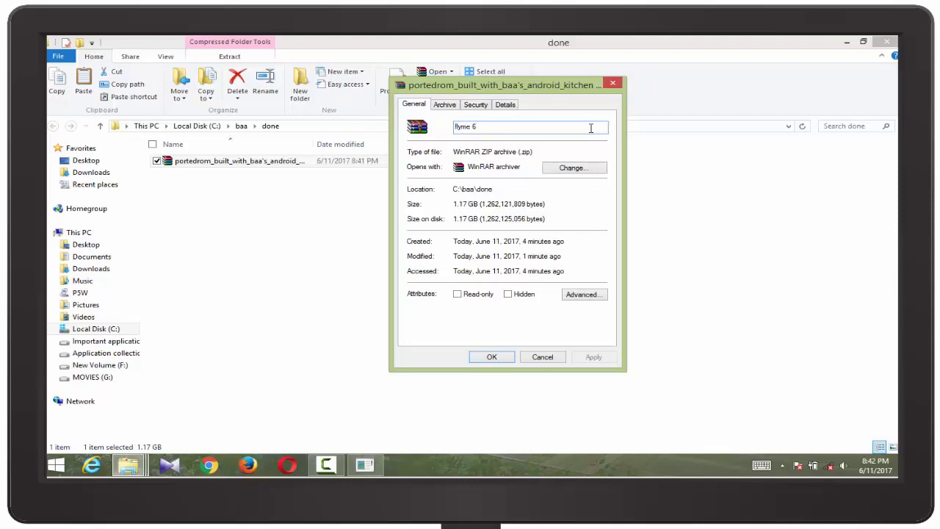
text(ported b)
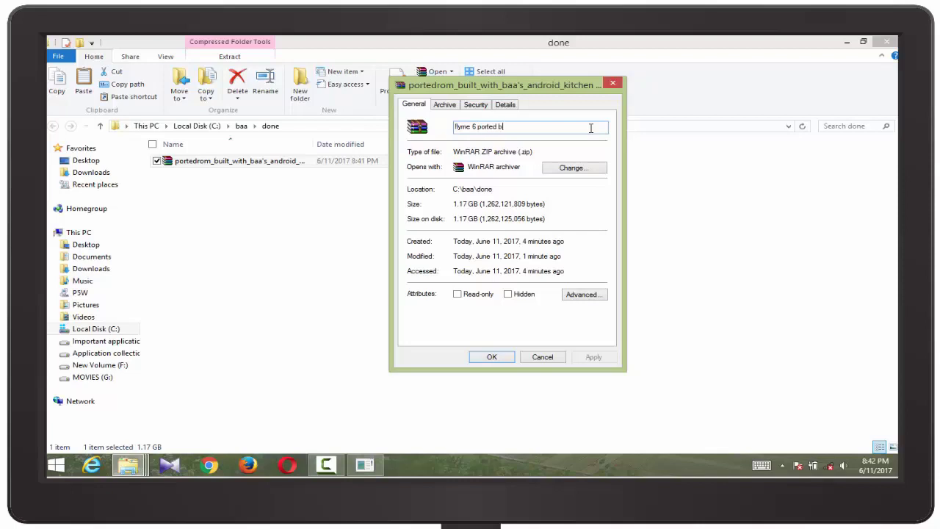
text(y alsan for)
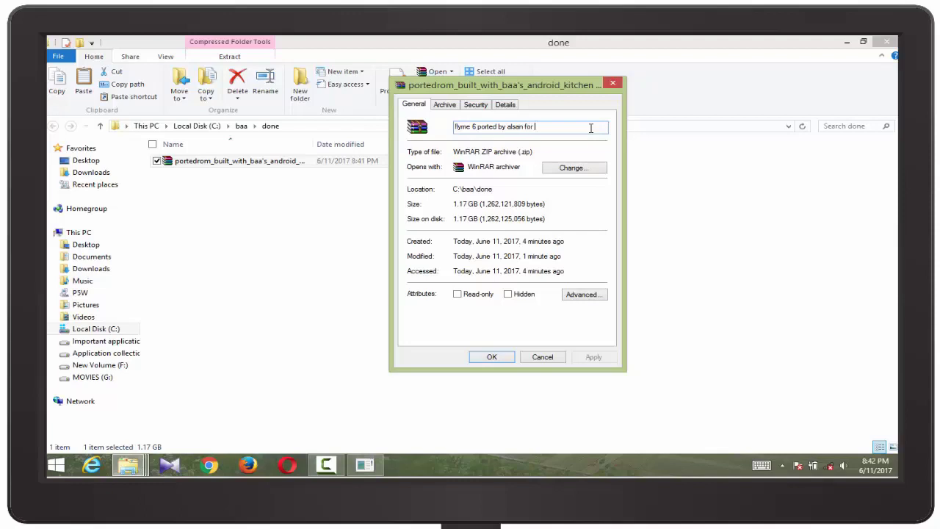
text(all m)
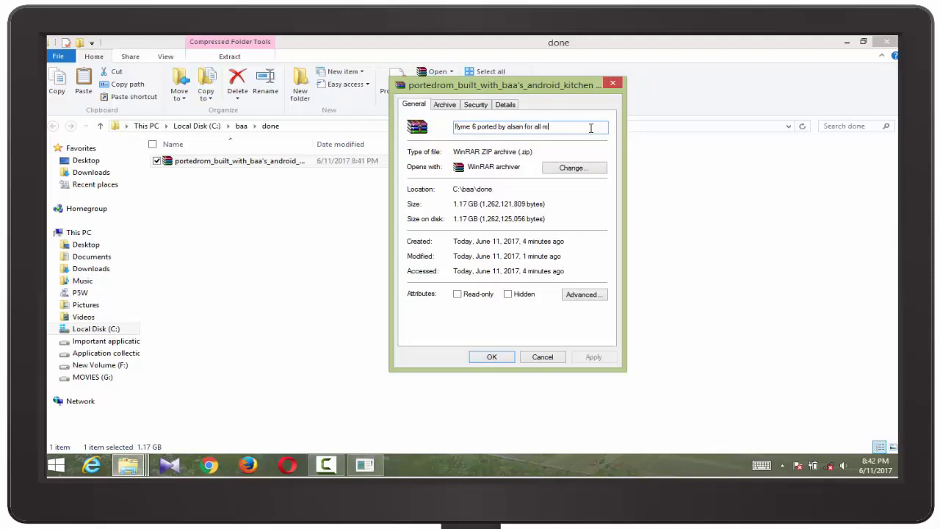
text(tk)
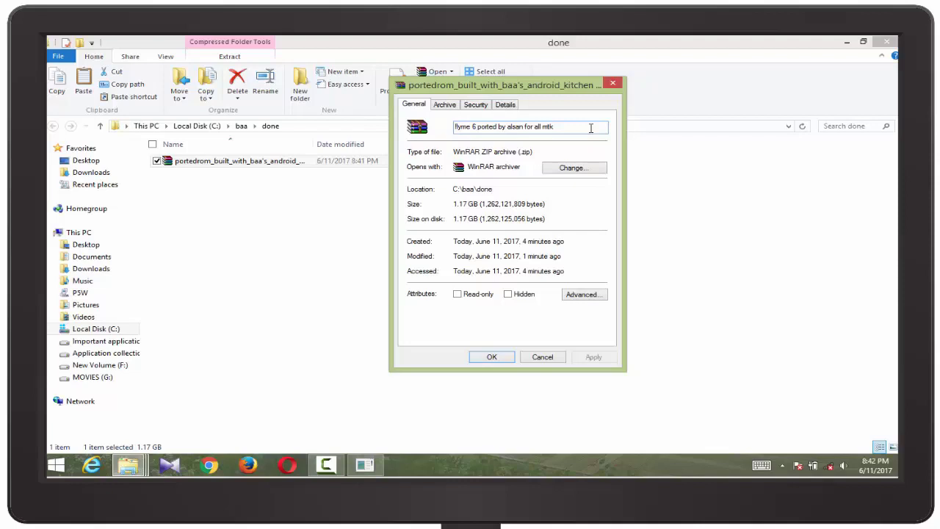
key(BackSpace)
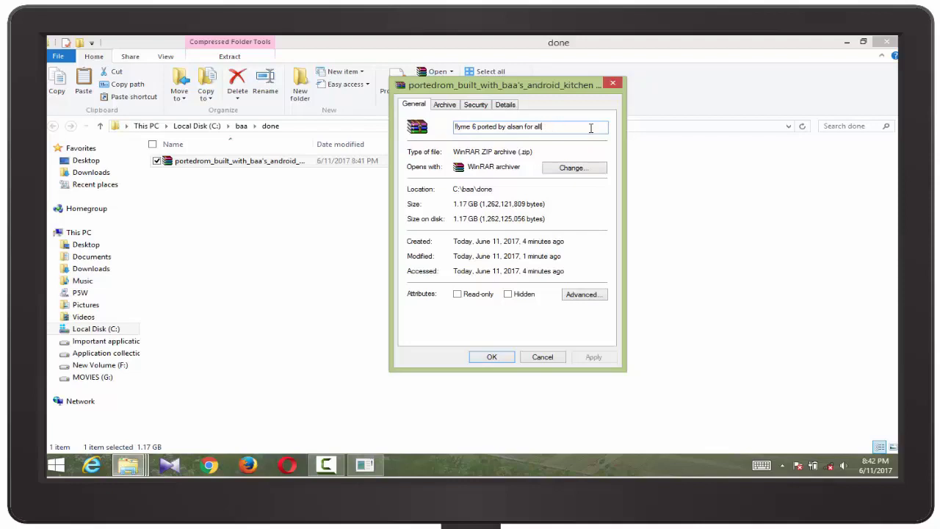
text(mtk6)
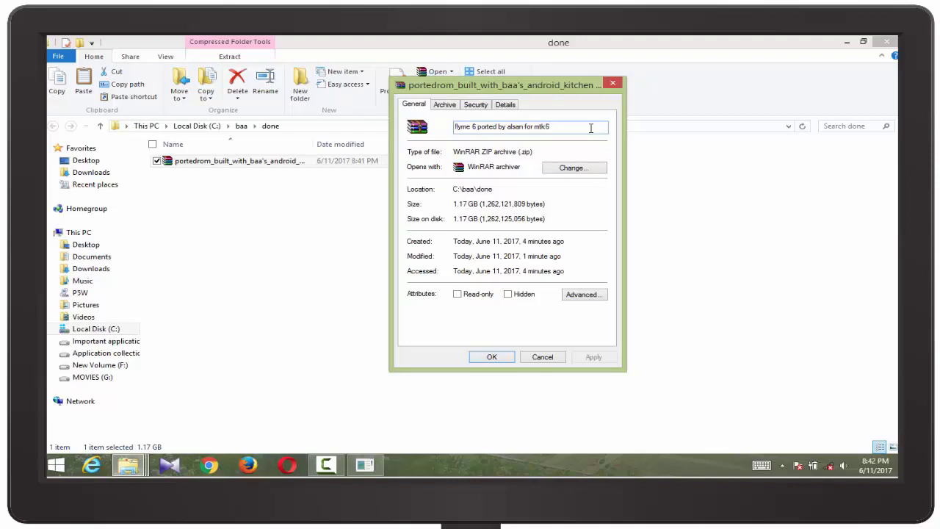
text(80)
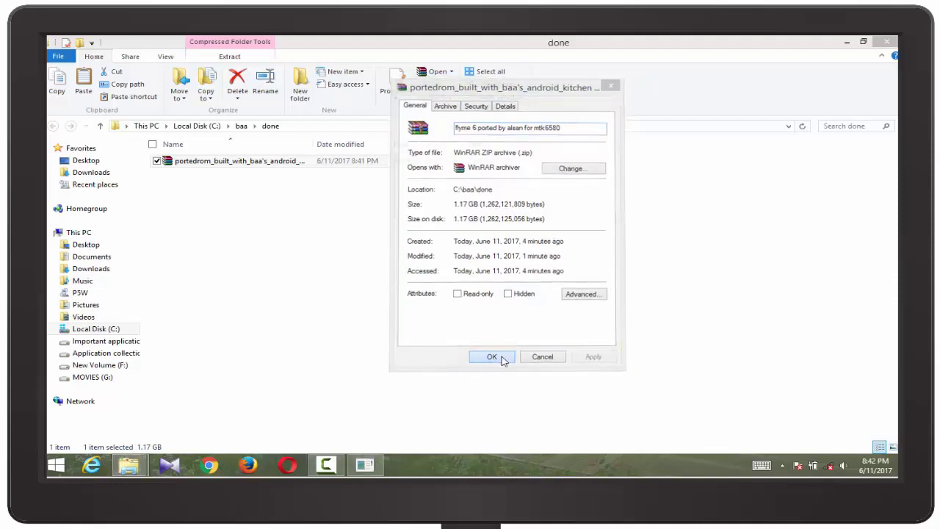
click(491, 357)
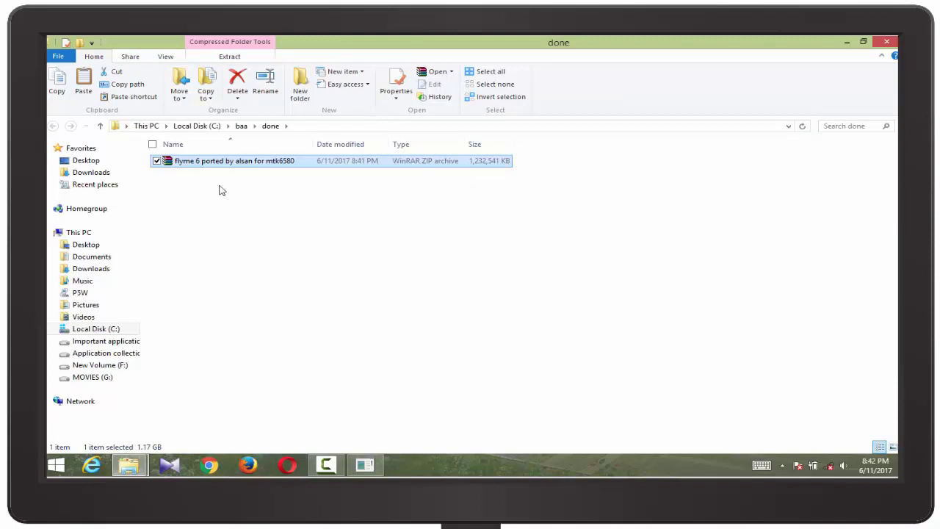
Step: Copy the renamed zip and open the phone's Samsung SD card as the destination
right_click(235, 160)
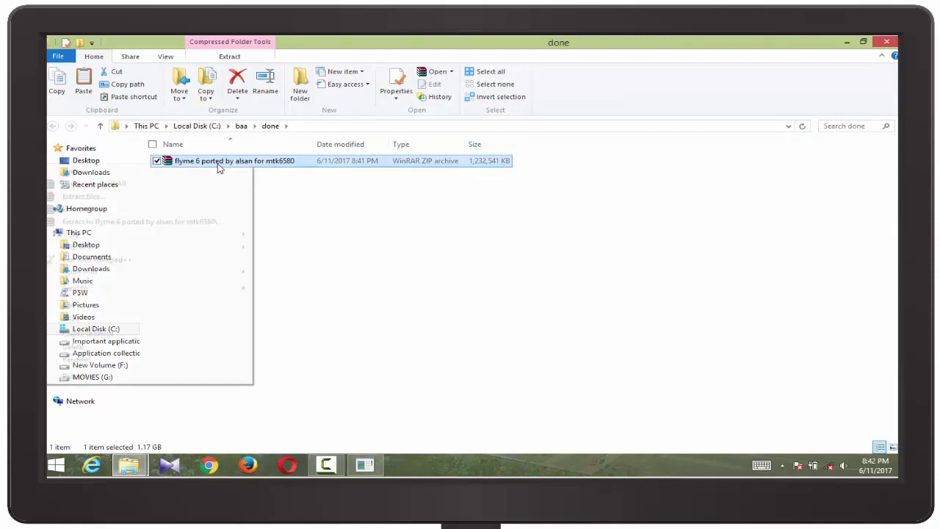
right_click(235, 160)
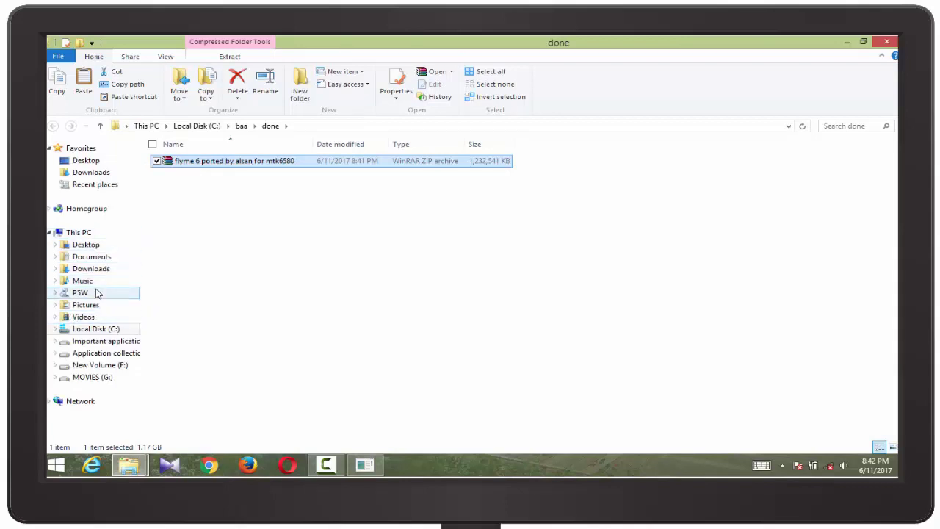
click(80, 292)
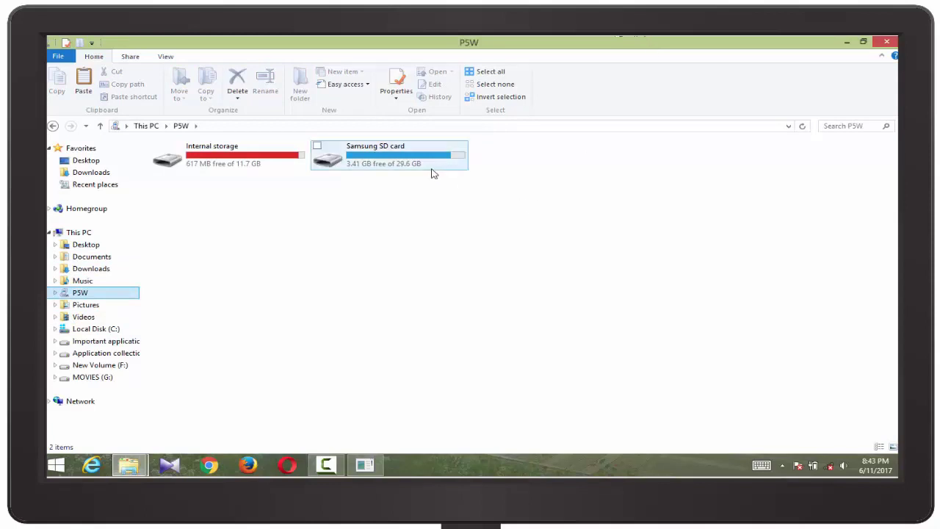
mouse_move(367, 159)
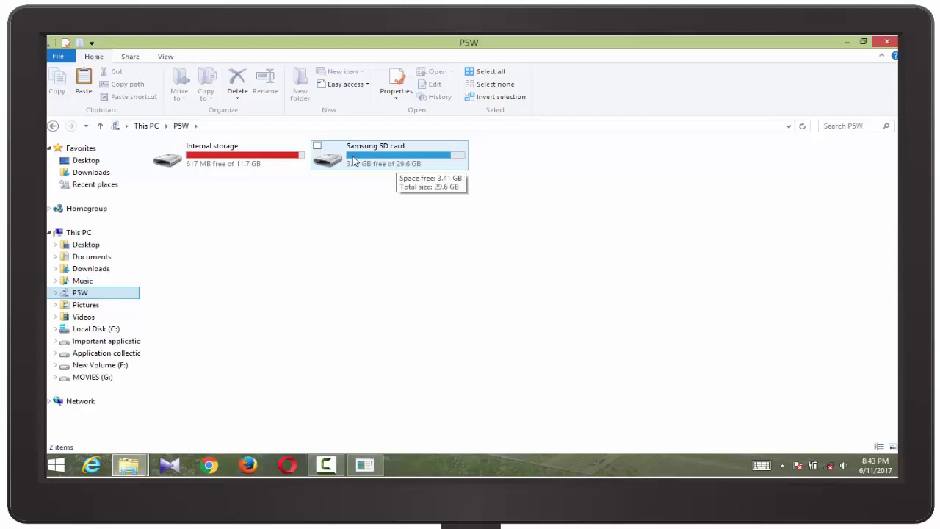
double_click(375, 154)
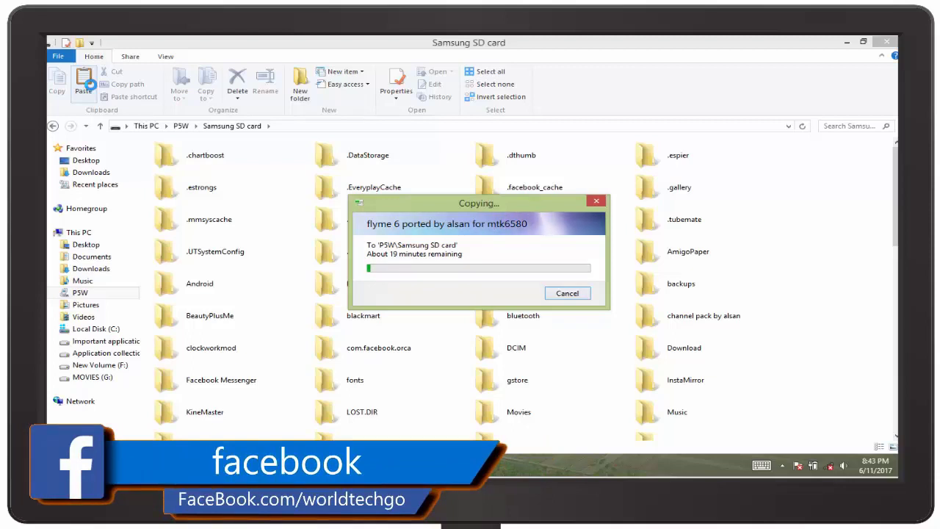
mouse_move(271, 117)
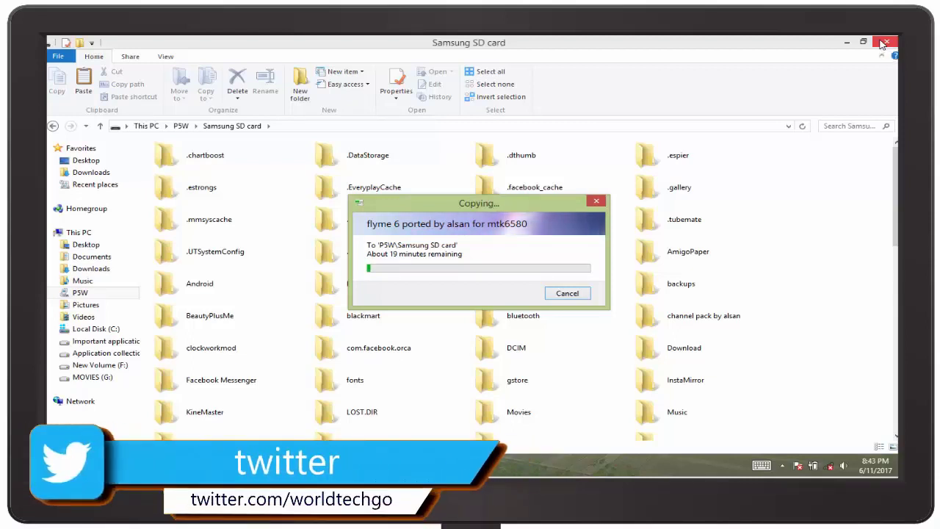
mouse_move(288, 395)
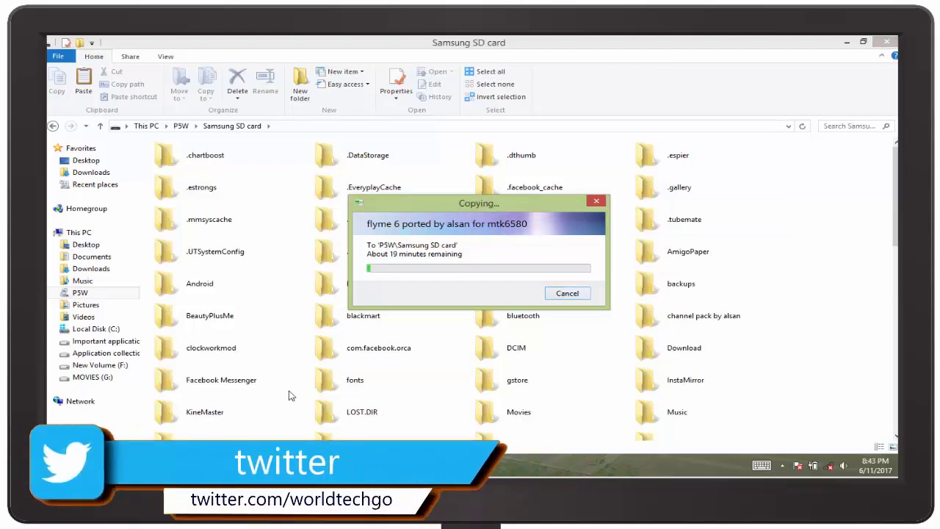